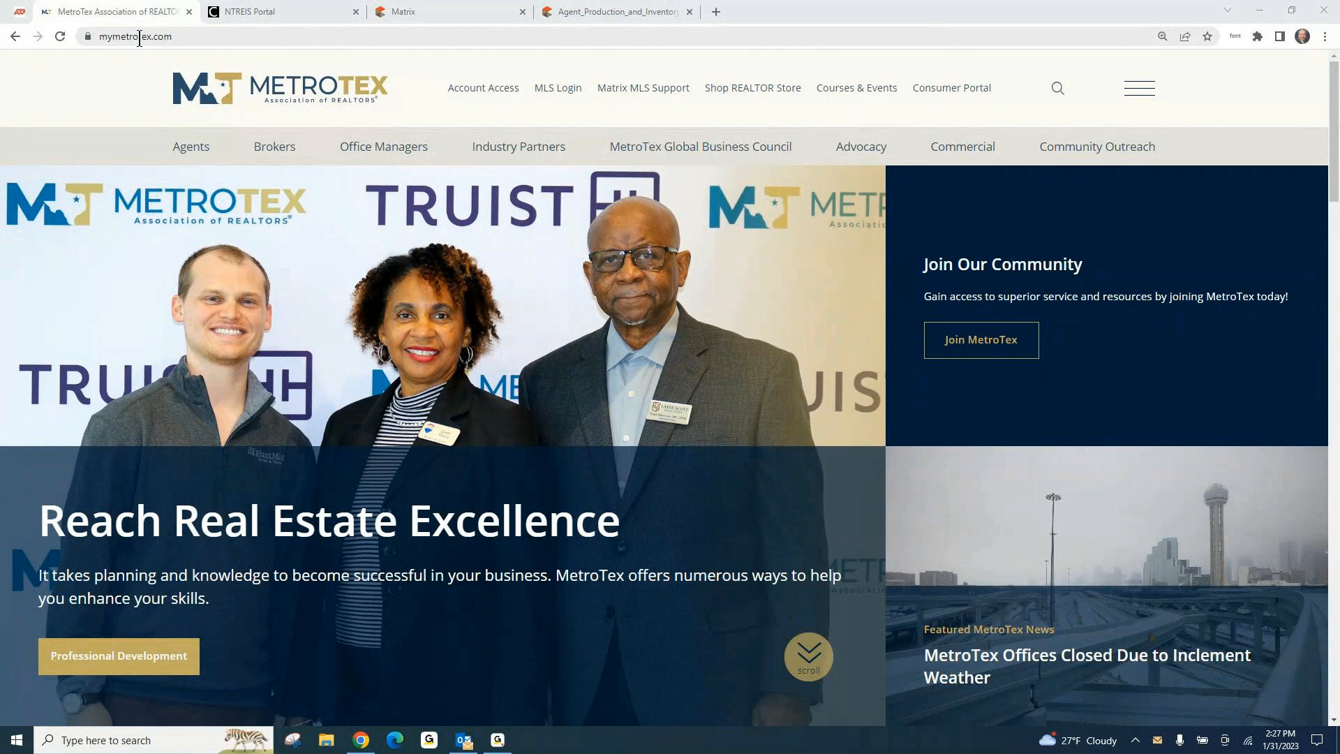
mouse_move(557, 89)
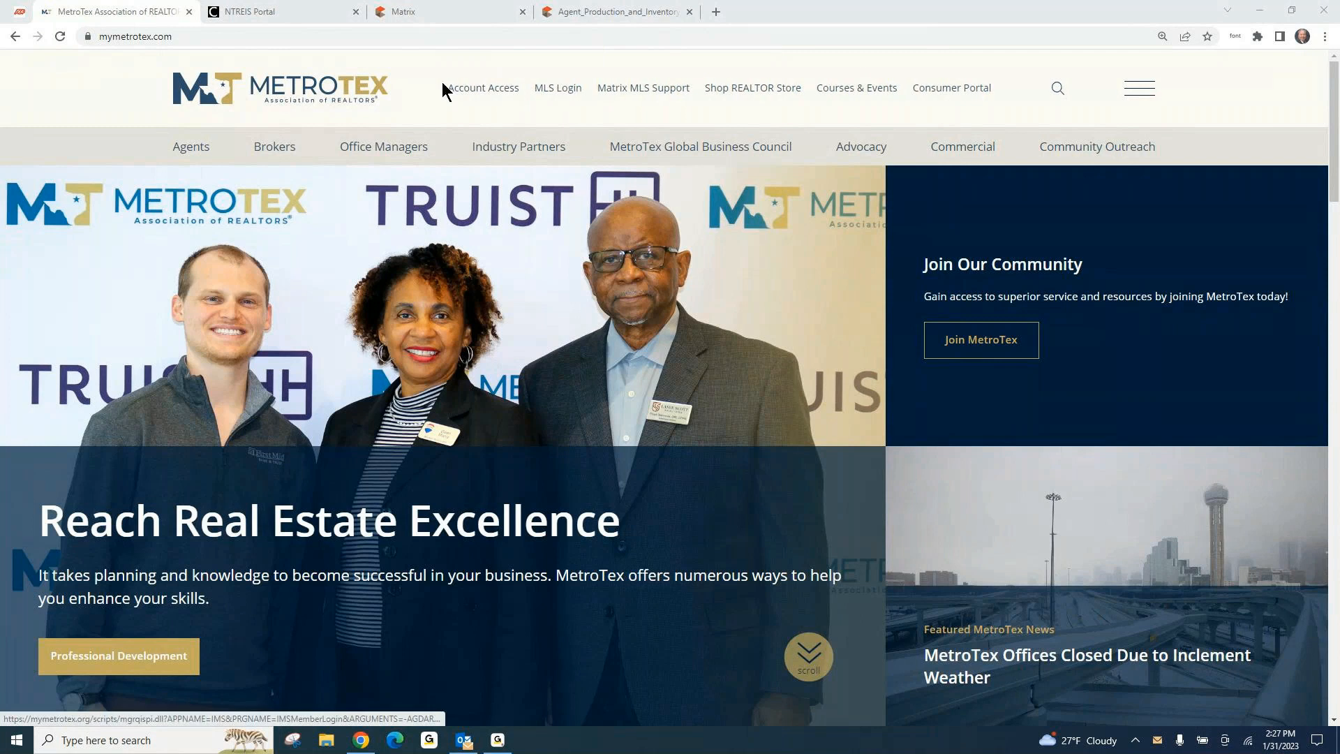
Step: Go from mymetrotex.com into the NTREIS Portal via MLS Login
left_click(248, 11)
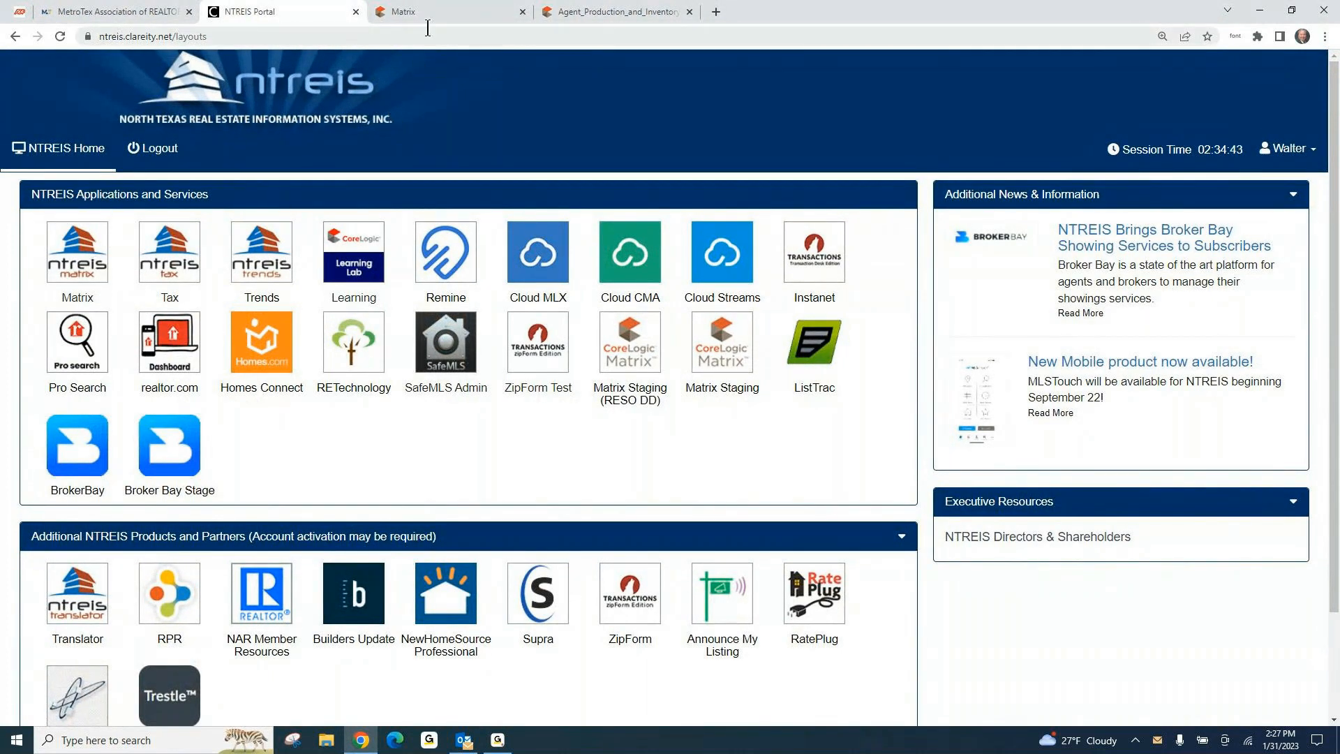
Step: Reach the On Demand market reports list from the Matrix home page
left_click(444, 11)
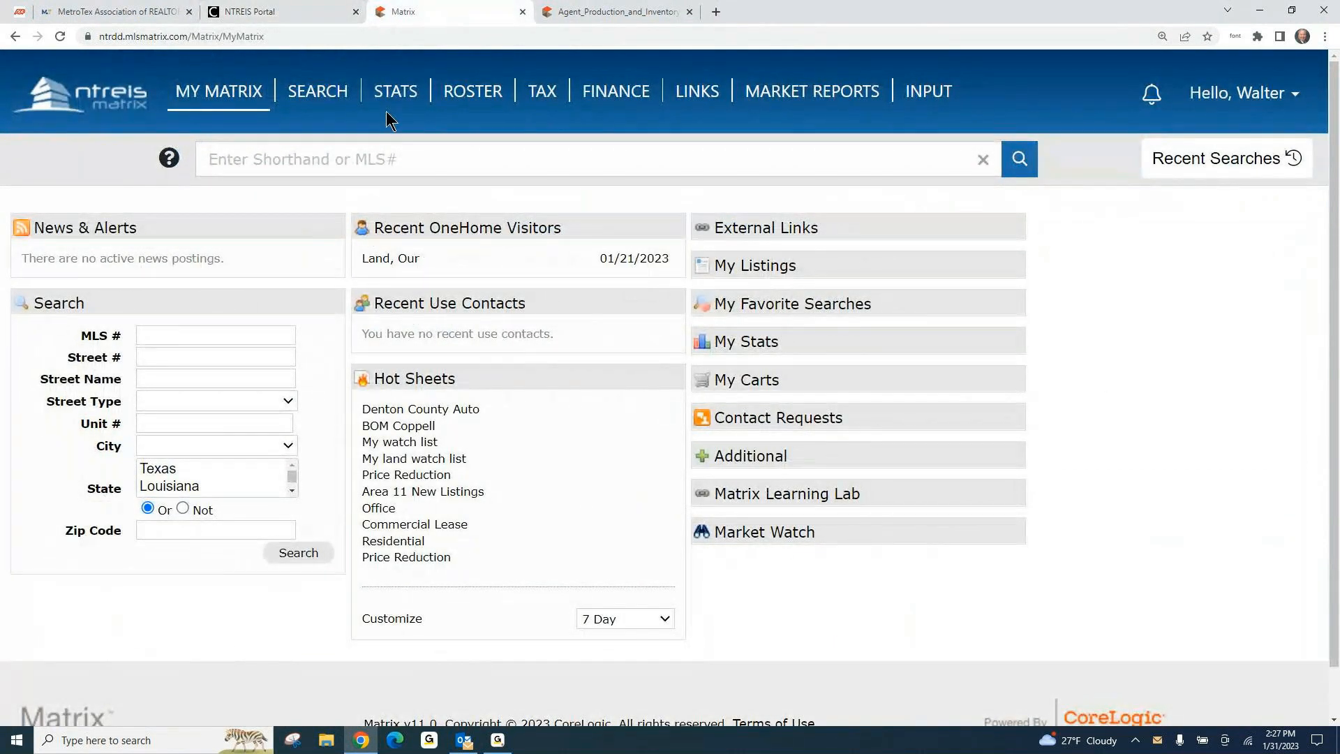
left_click(473, 91)
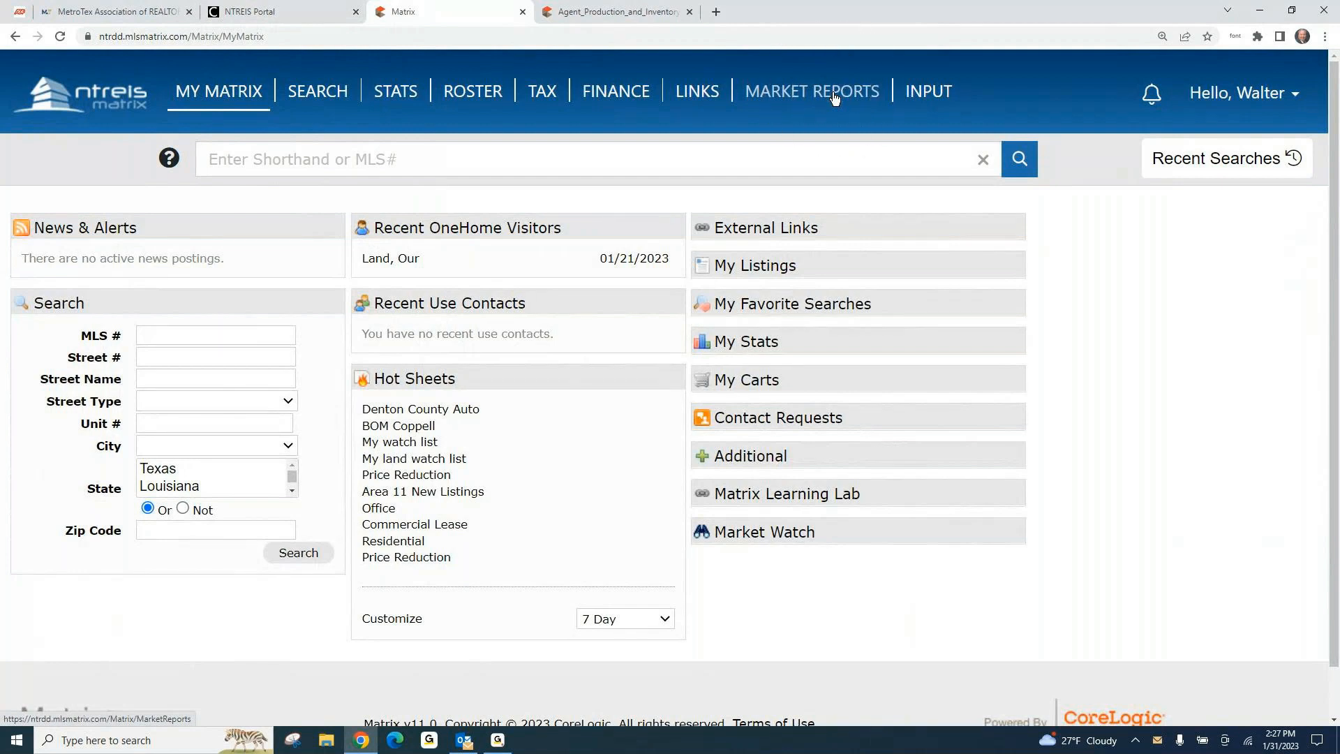
left_click(810, 92)
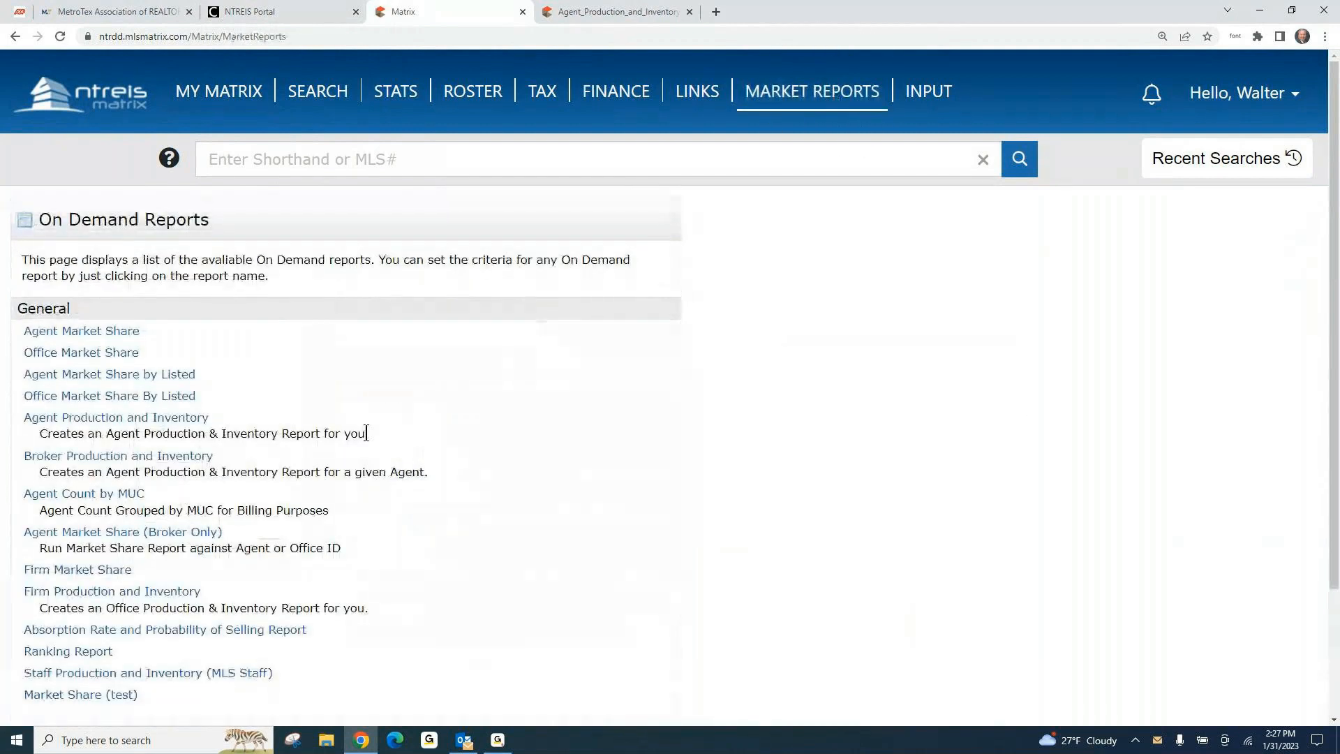
mouse_move(322, 486)
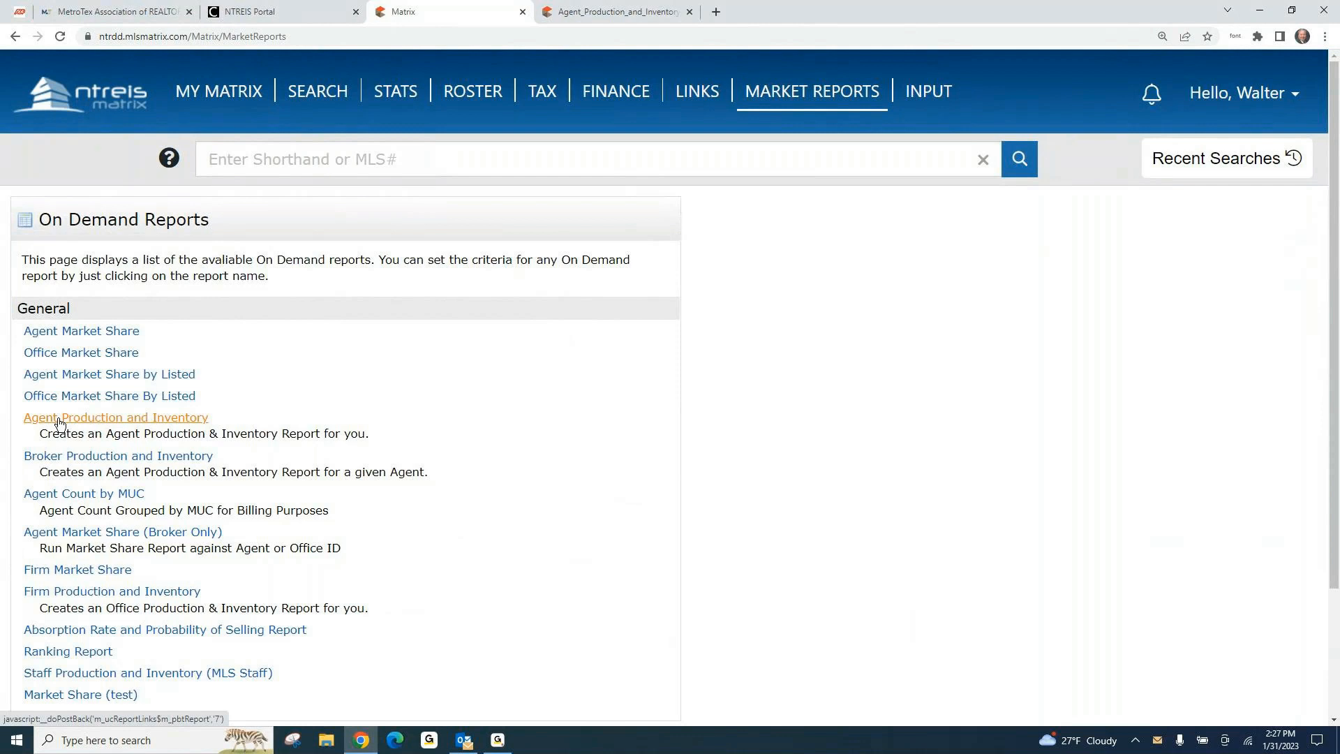
mouse_move(94, 425)
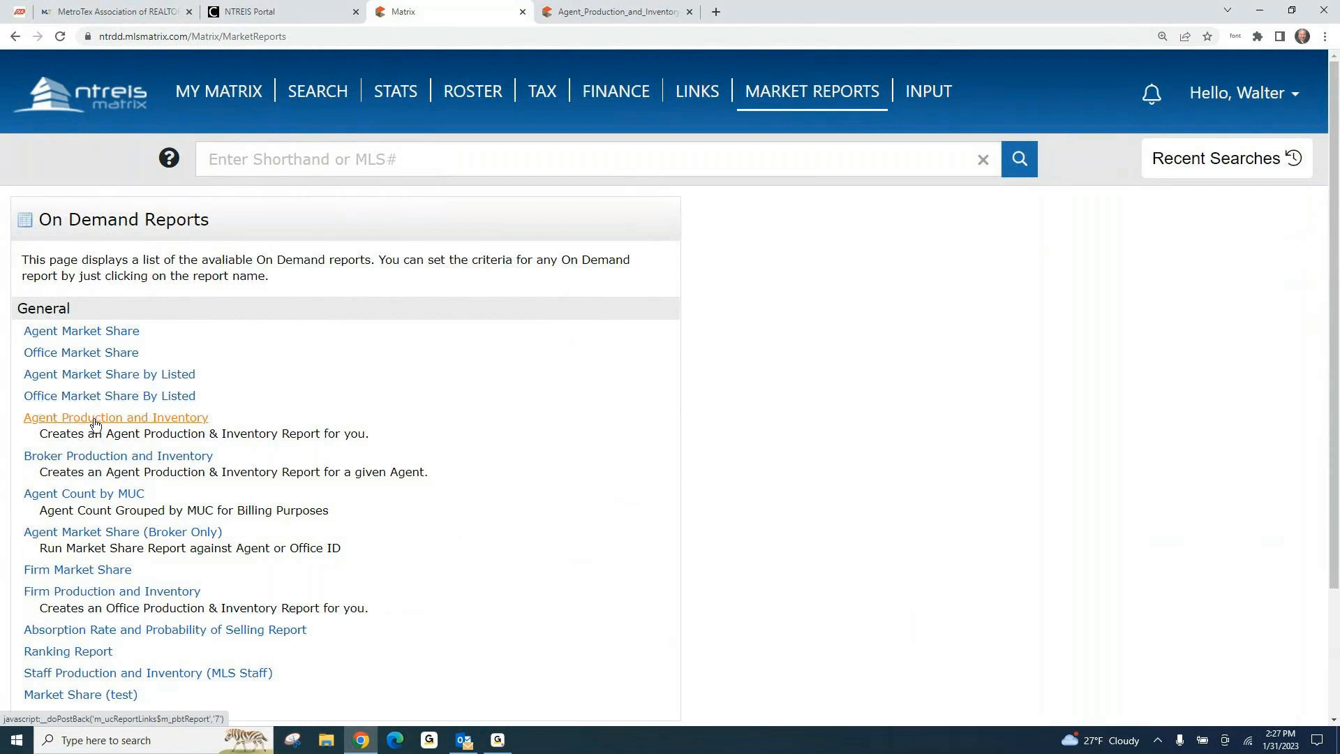
Step: Run Agent Production and Inventory for 01/01/2022 to 12/31/2022
left_click(116, 417)
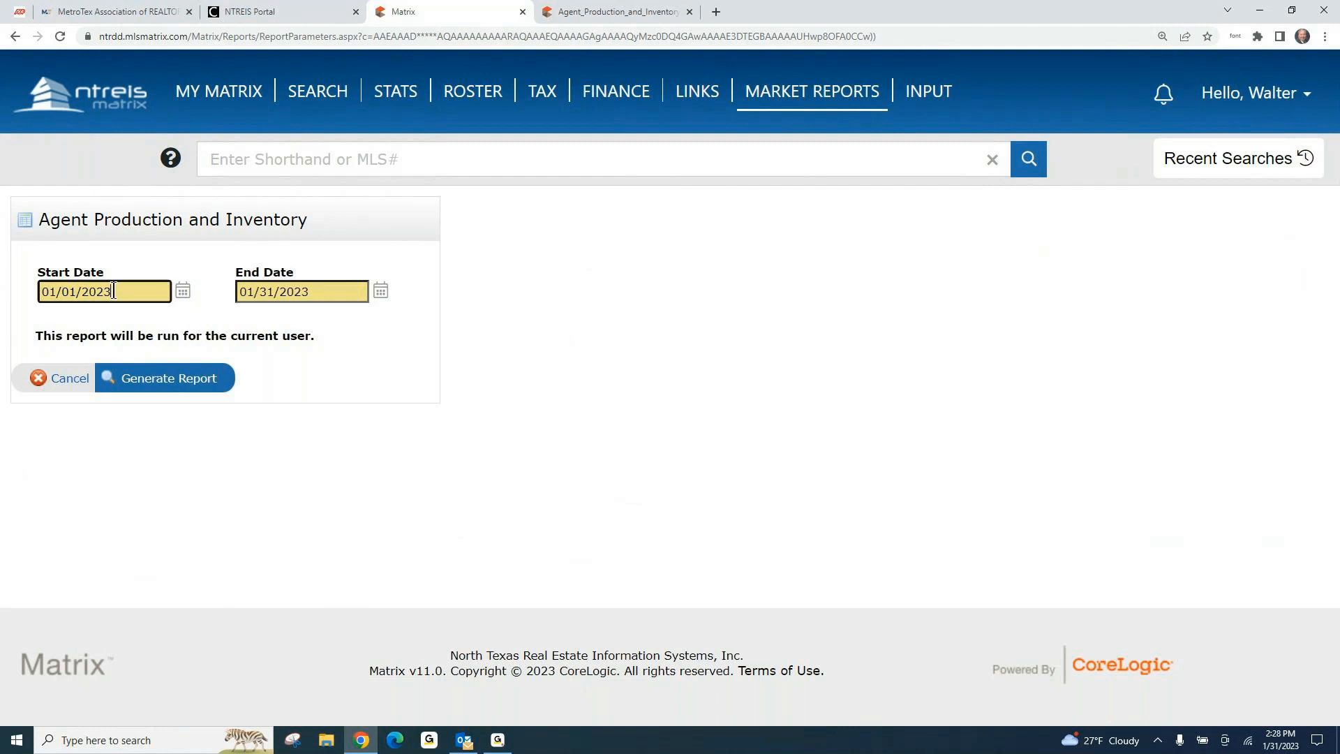
key("Backspace")
type("2")
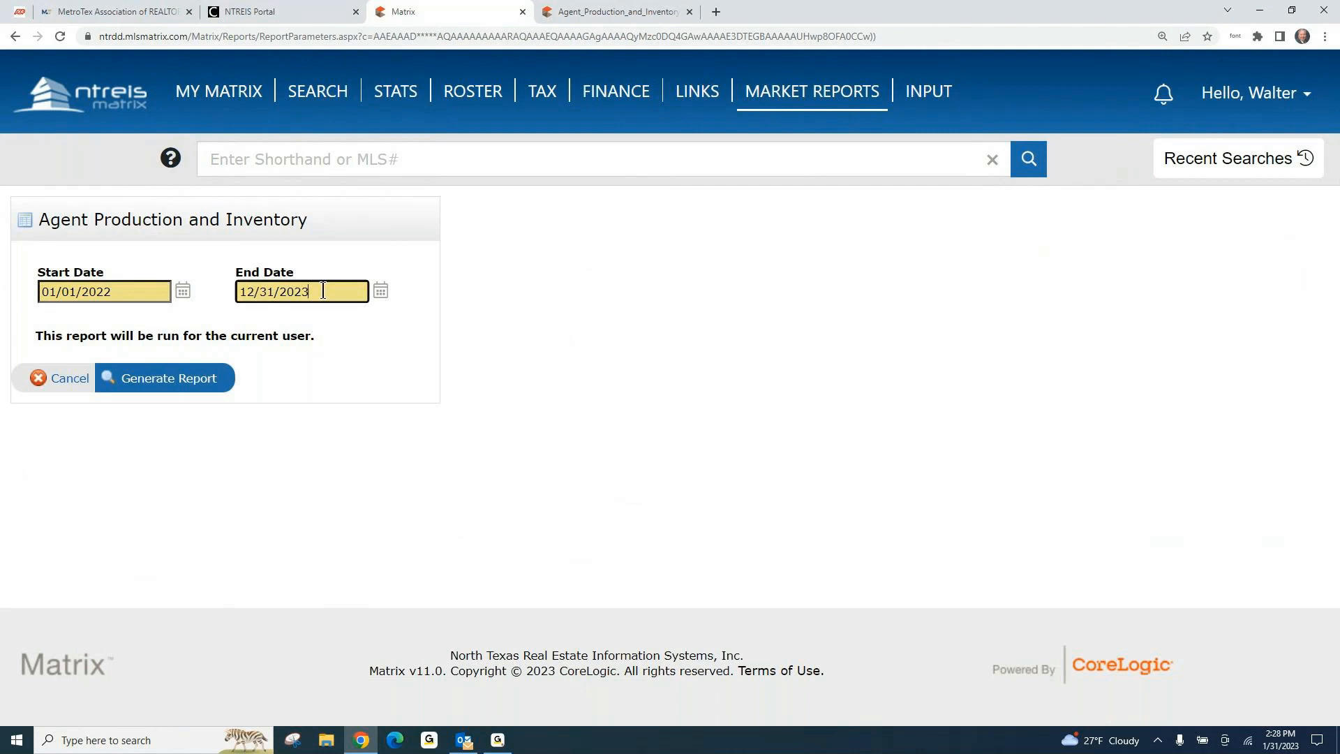
key("Backspace")
type("2")
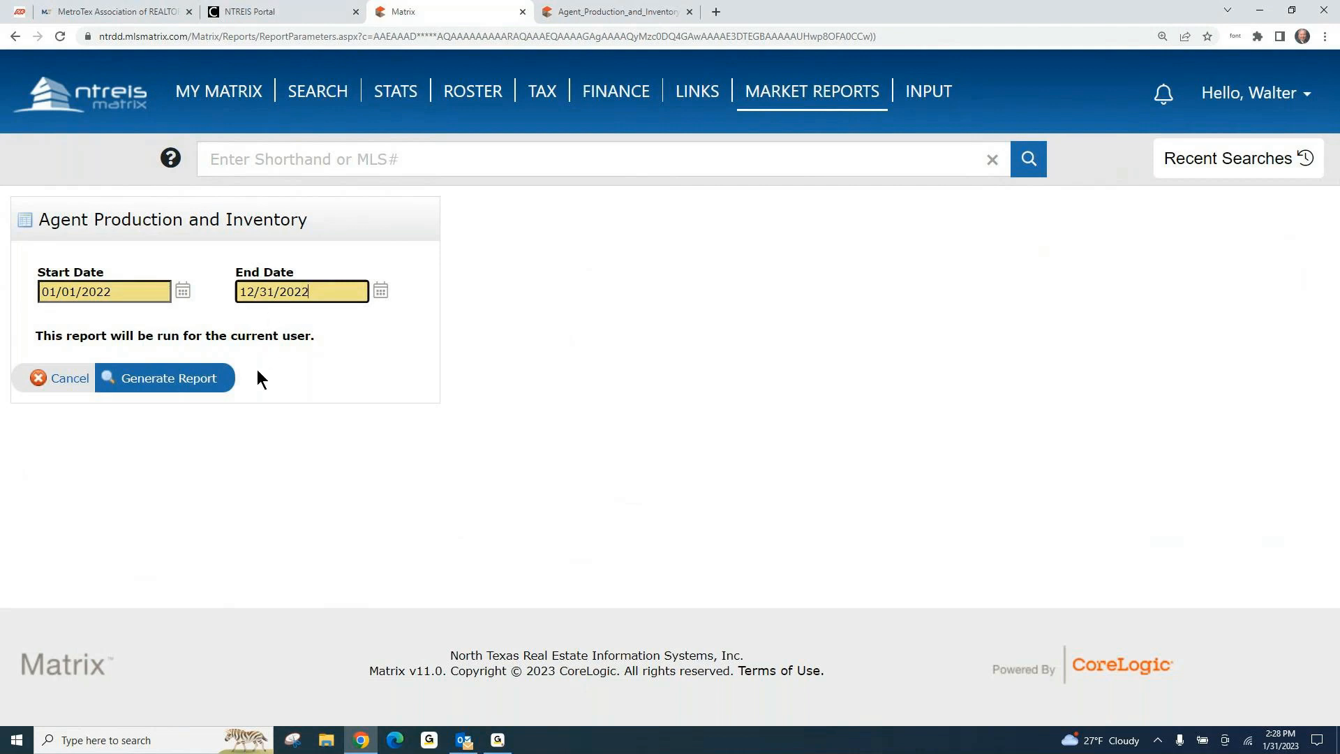
mouse_move(244, 401)
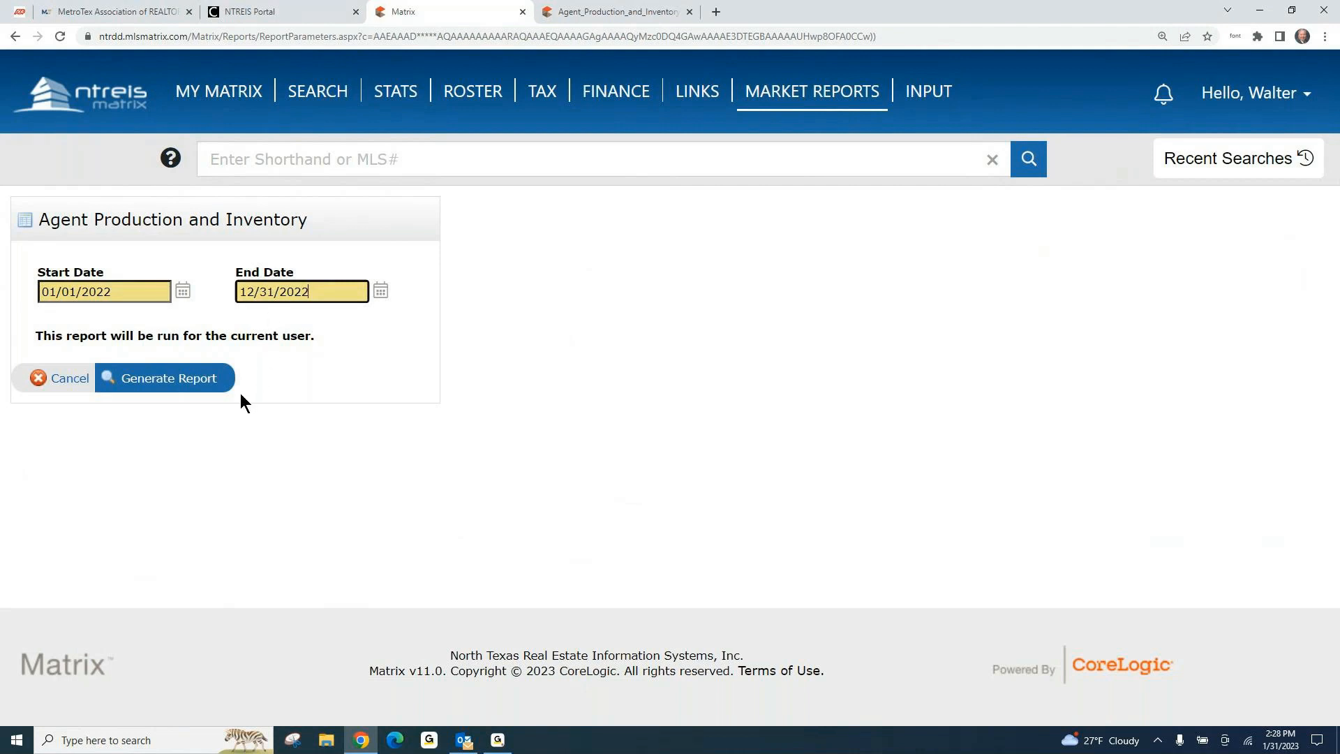
left_click(141, 292)
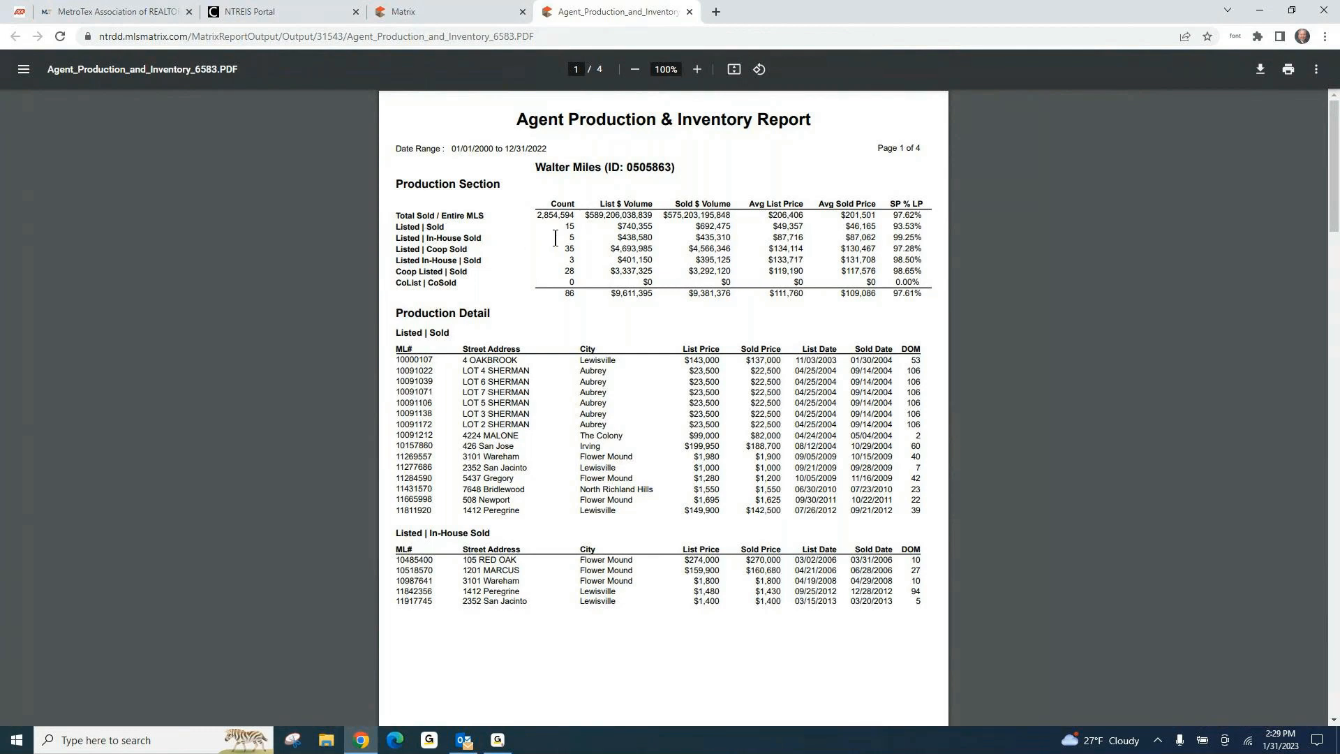
mouse_move(540, 252)
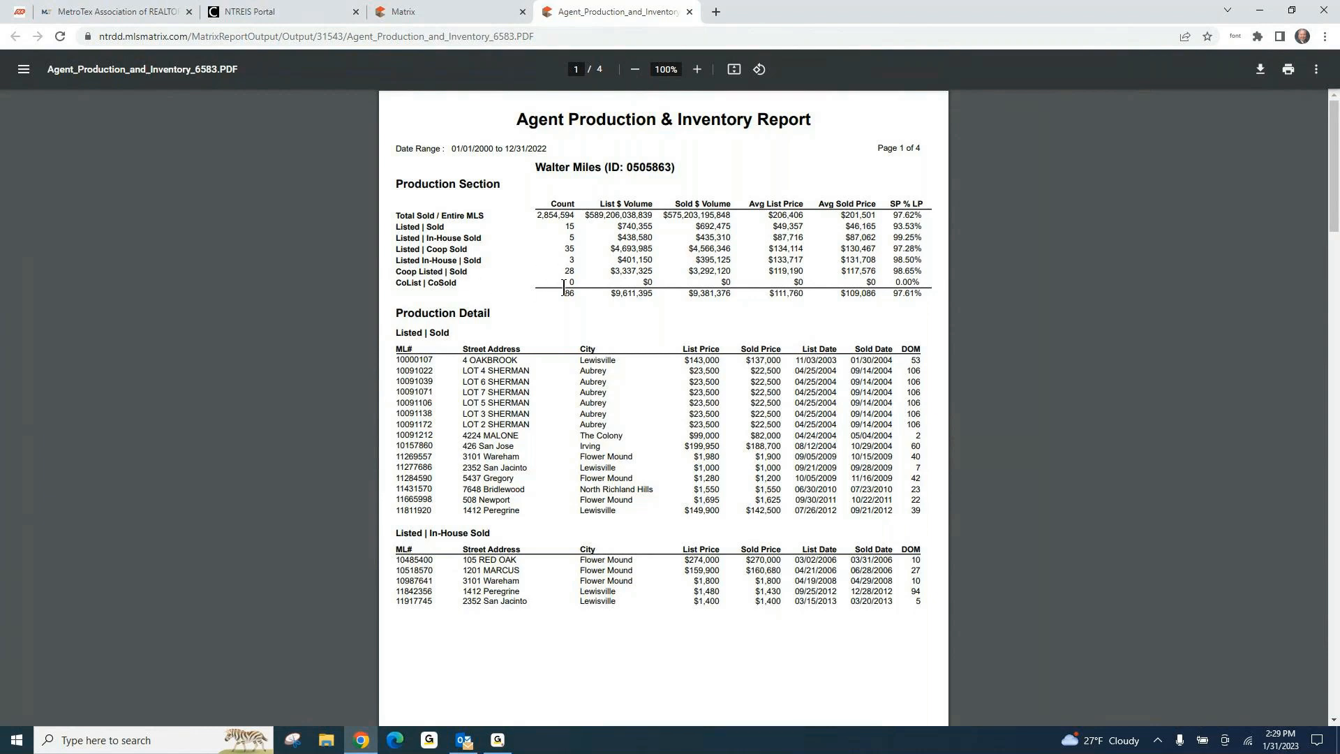
mouse_move(564, 371)
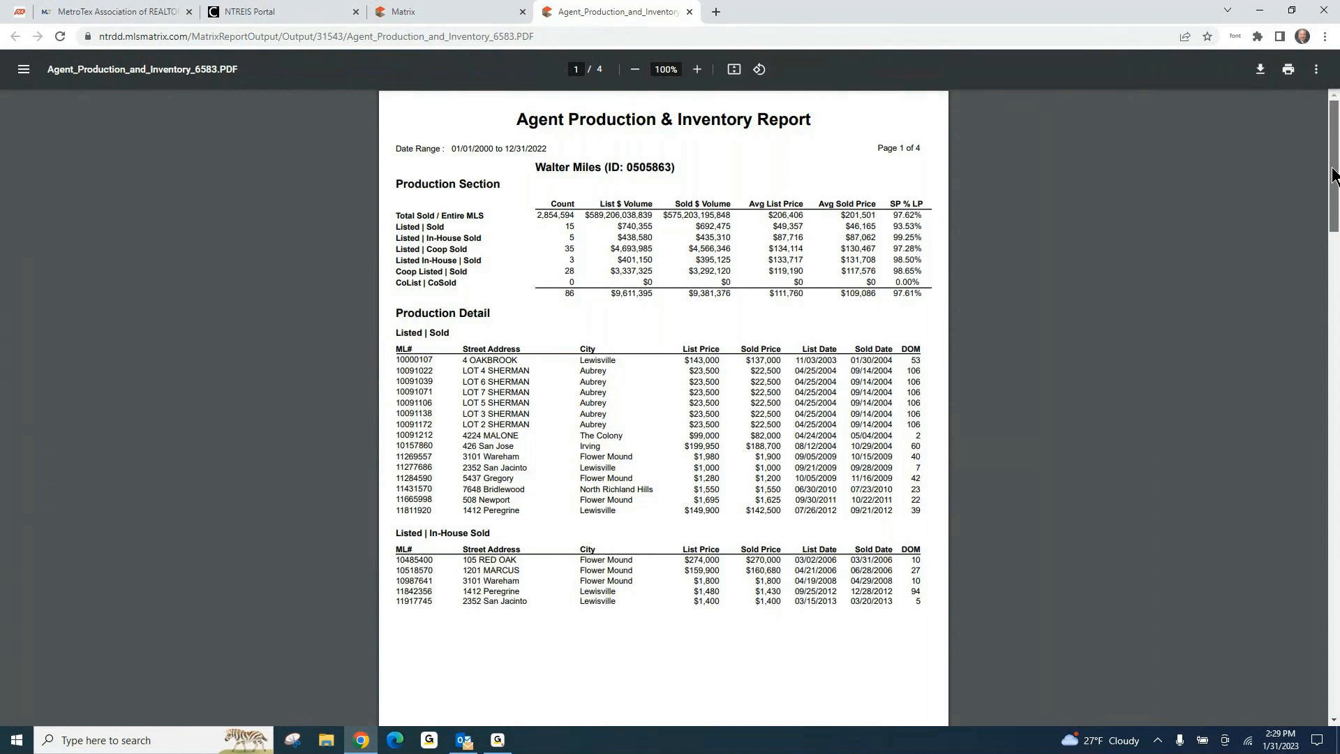
Step: Scroll through the report PDF pages down to the inventory summary
scroll("down", 3)
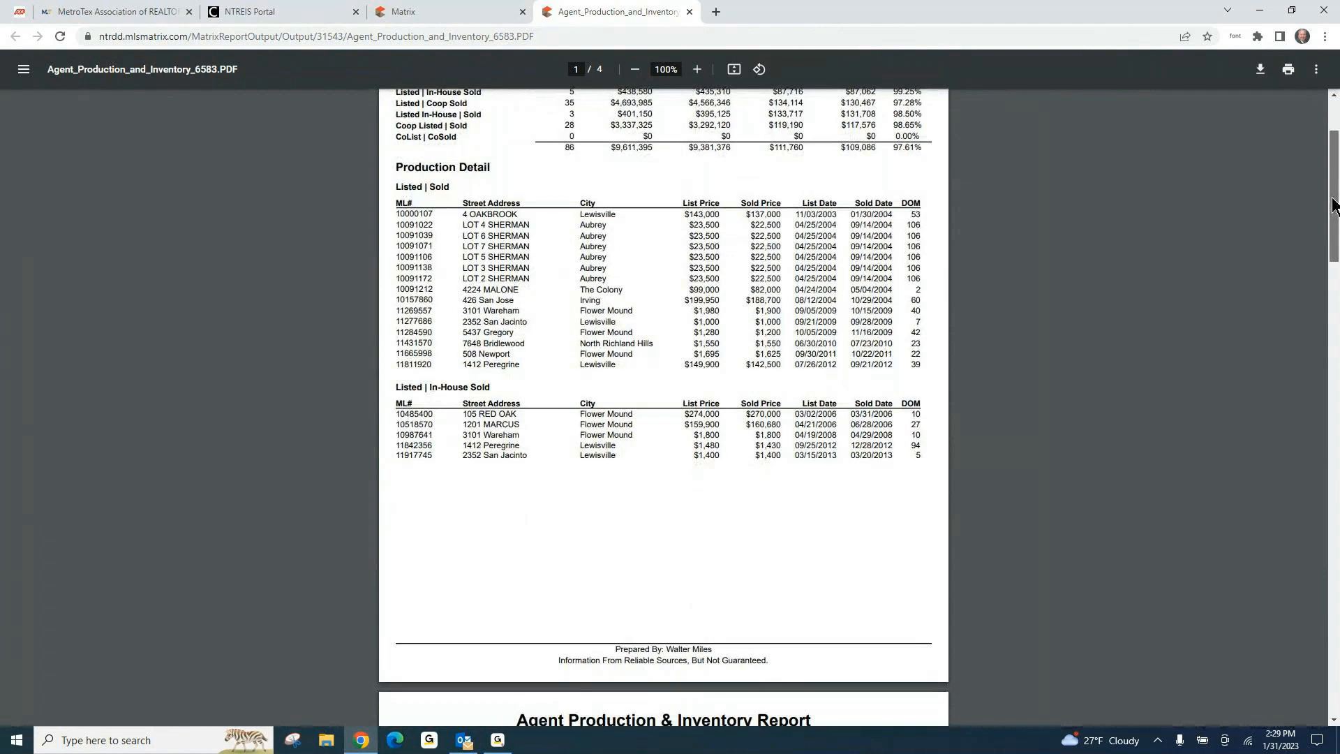
scroll("down", 3)
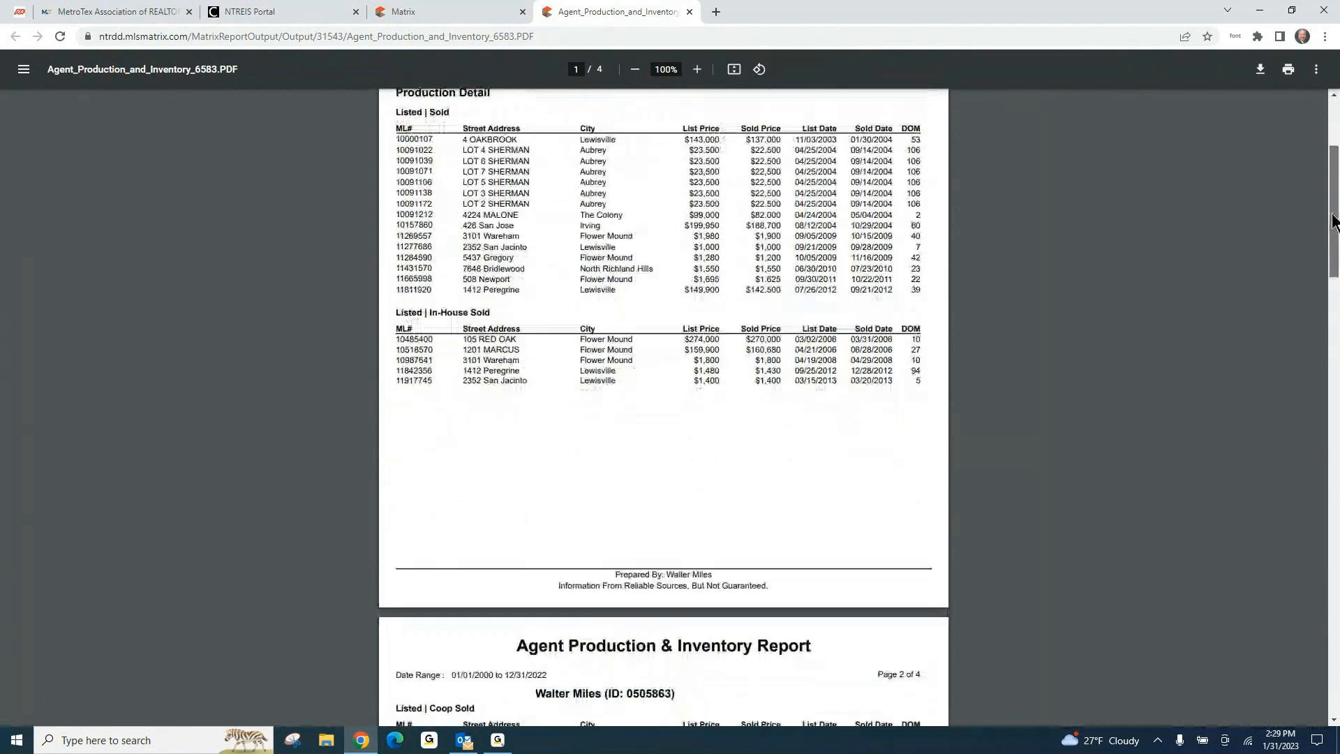
scroll("down", 3)
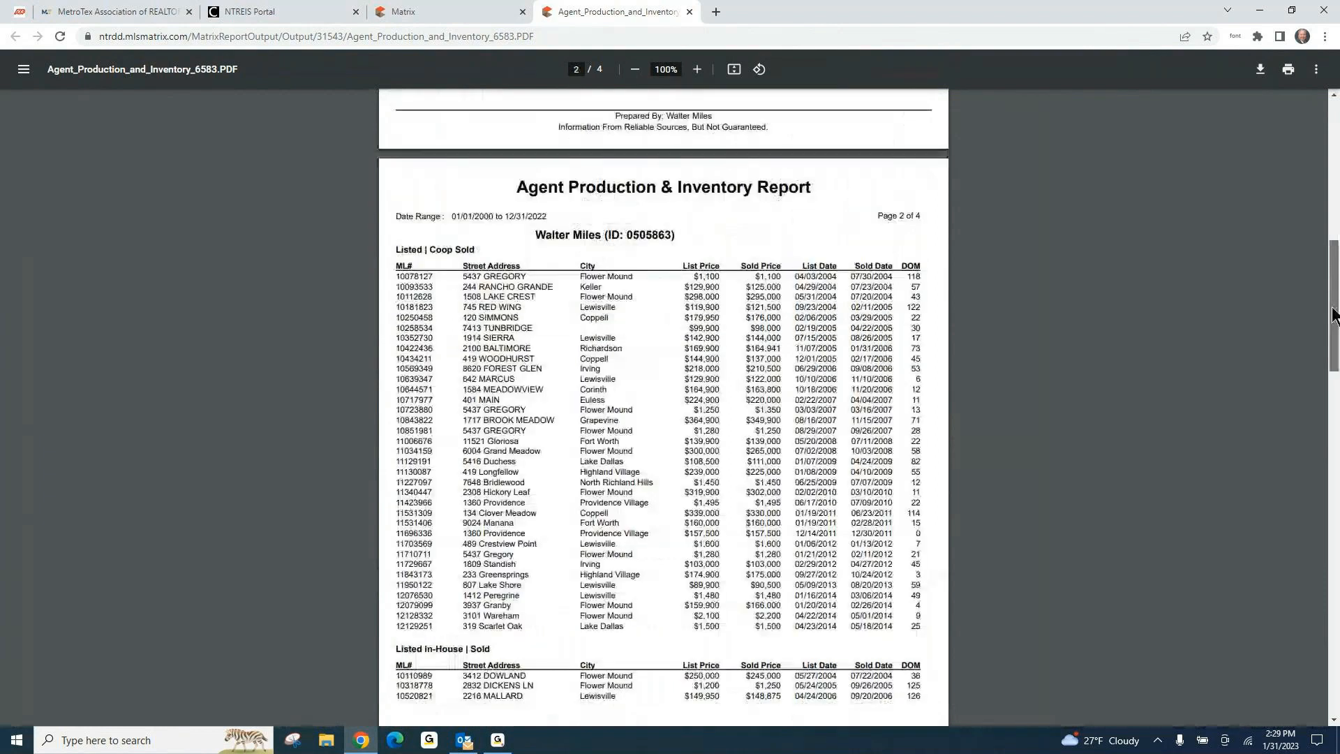
scroll("down", 3)
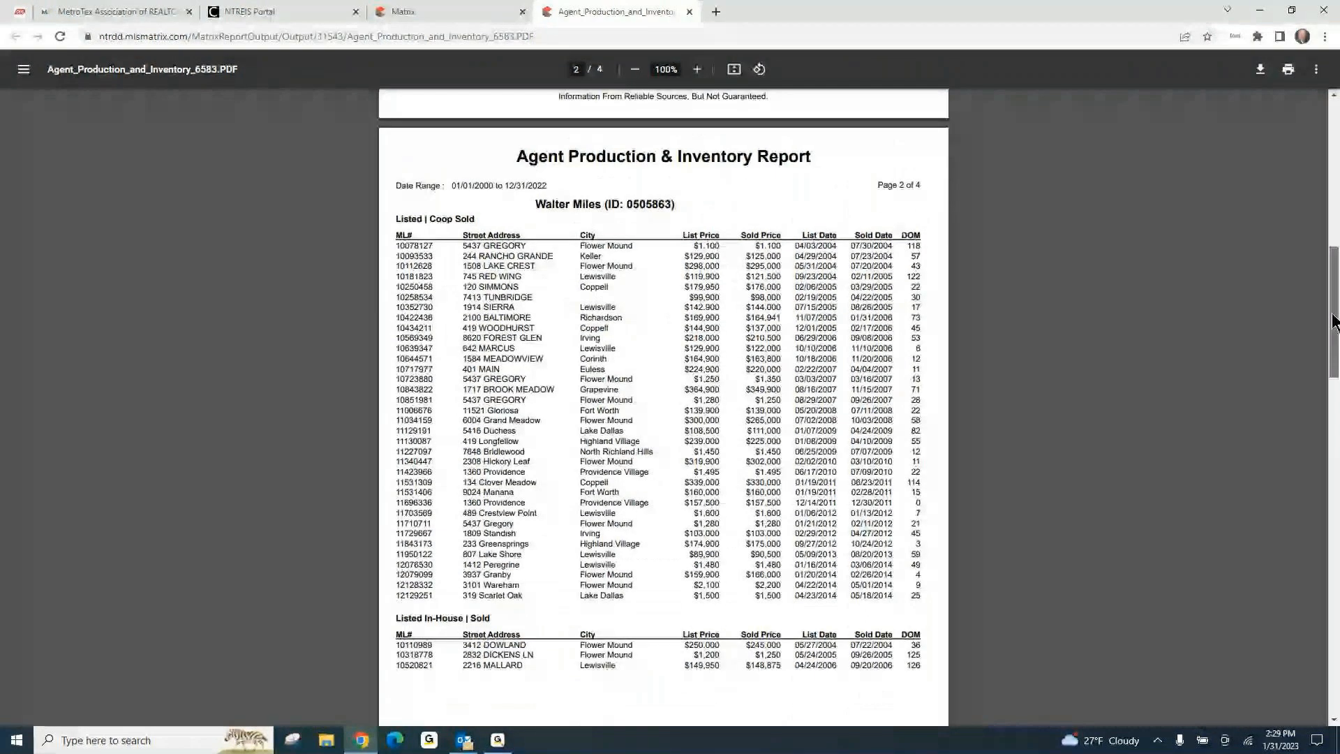
scroll("down", 3)
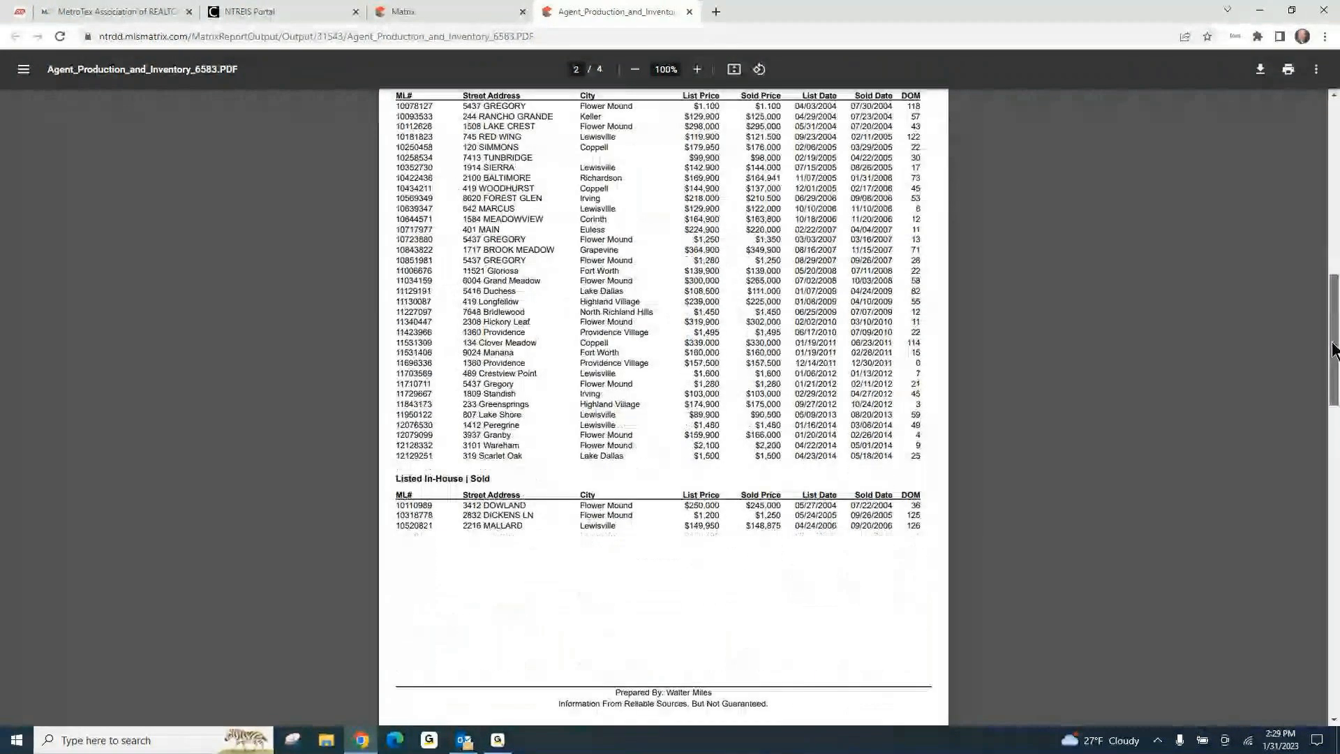
scroll("down", 3)
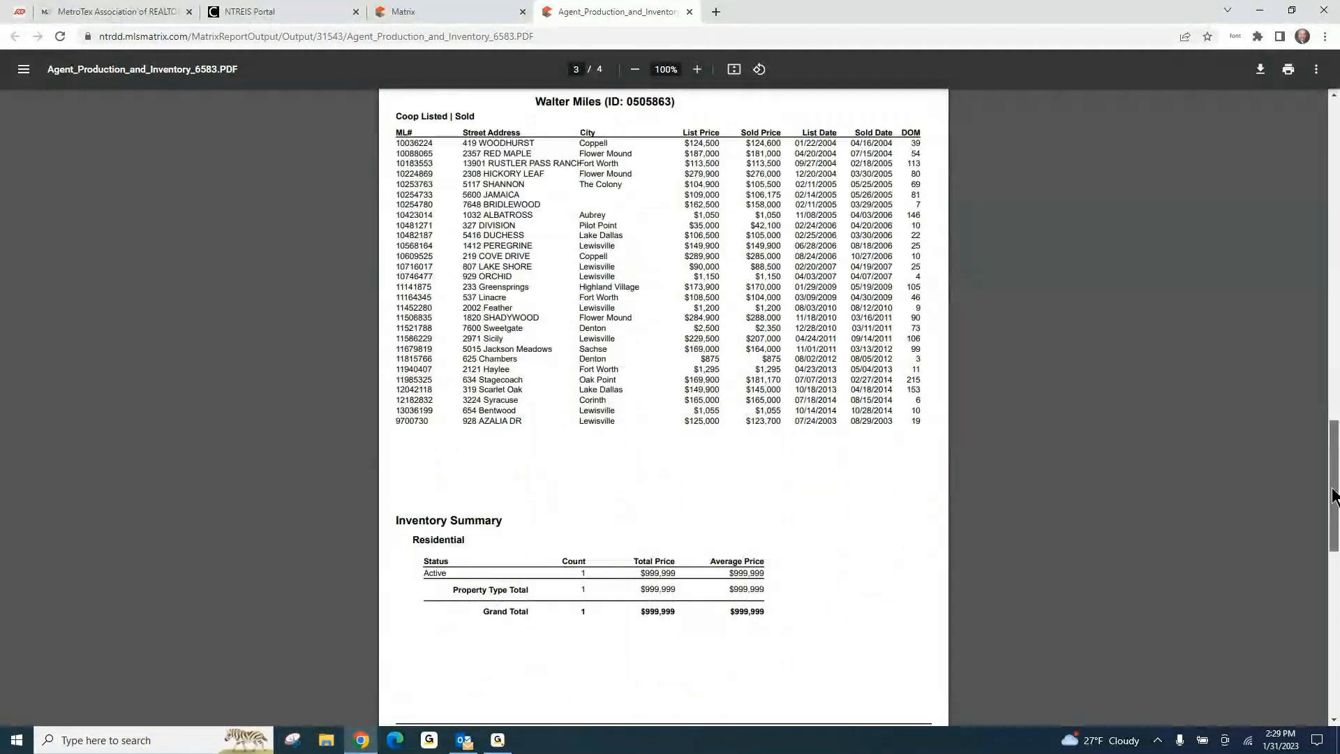
scroll("down", 3)
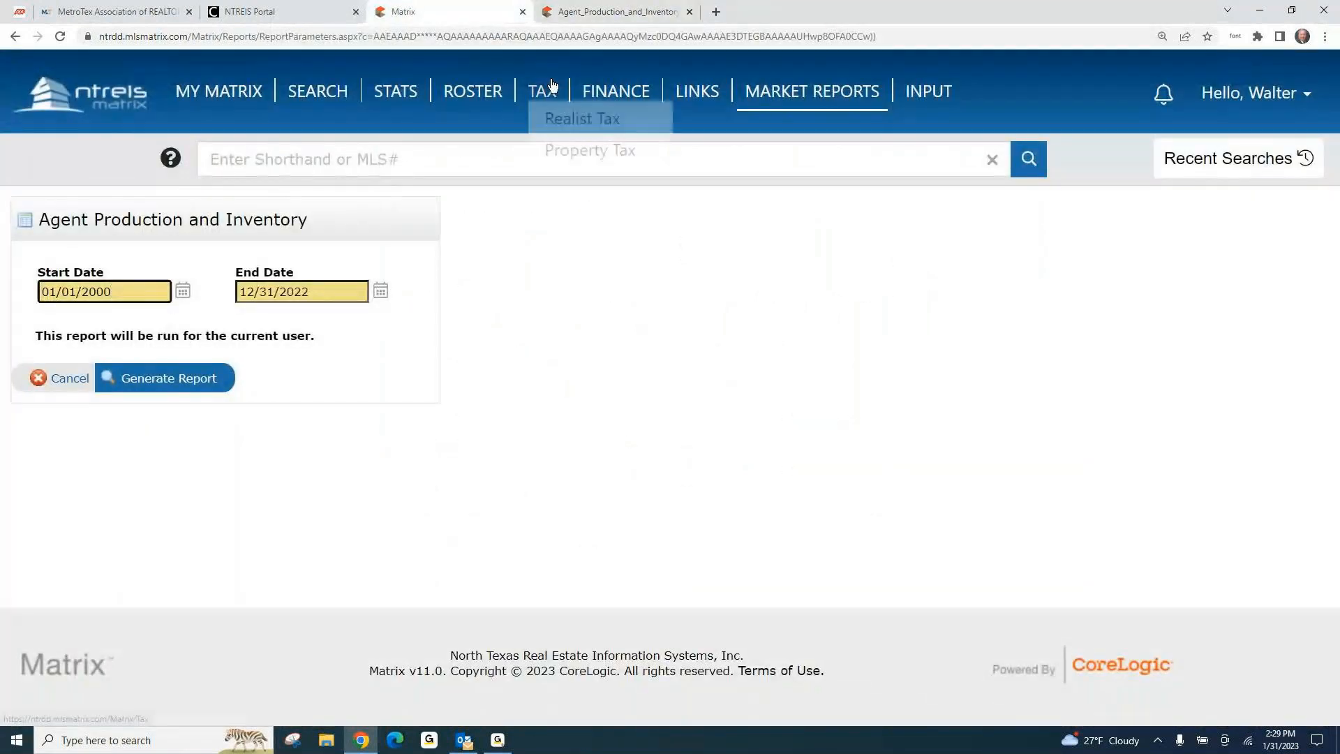
Step: Start an Agent Market Share report with start date 01/01/2022
left_click(810, 90)
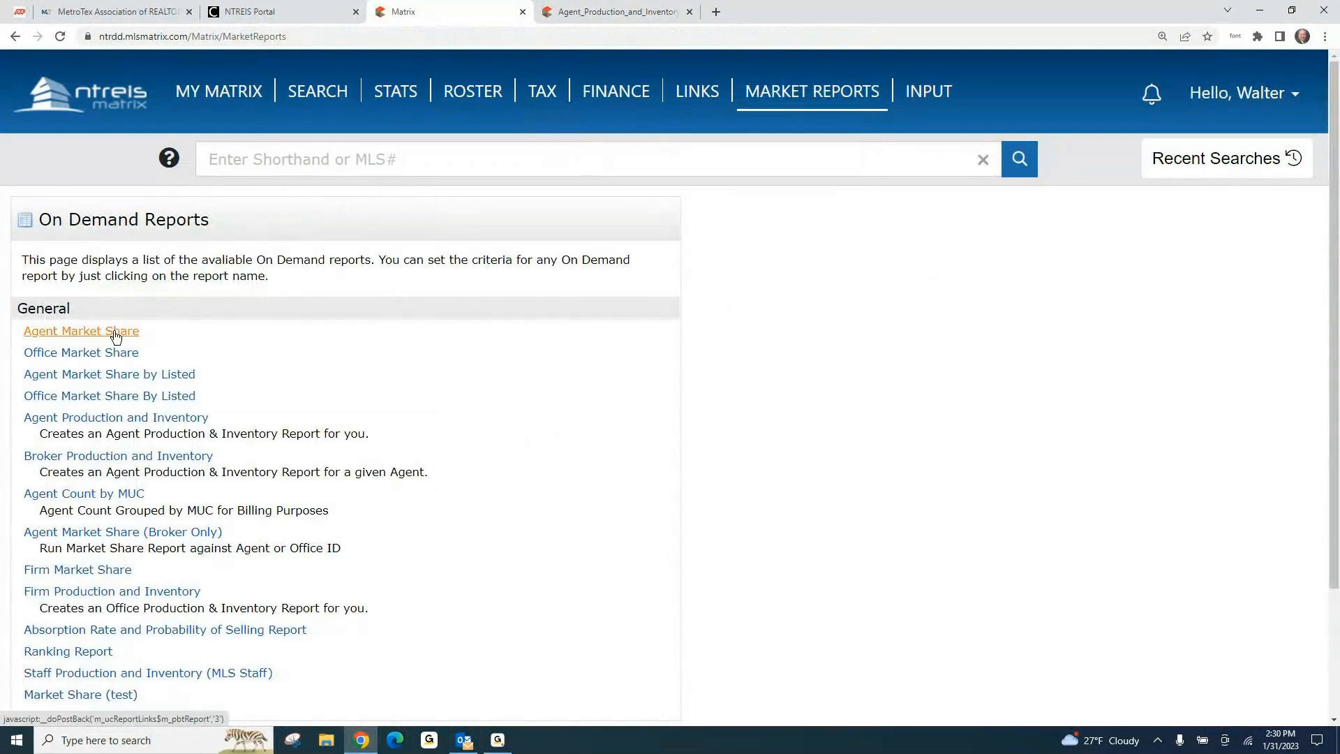
left_click(81, 332)
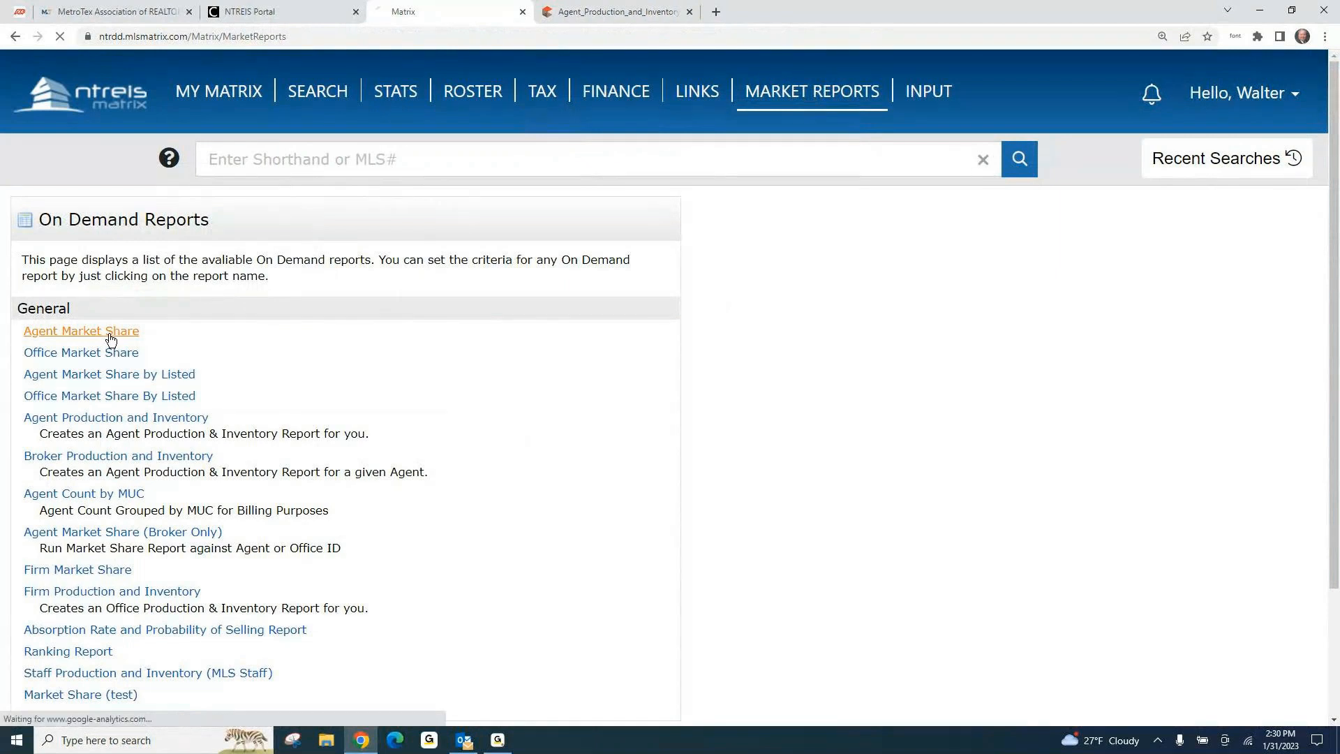
left_click(81, 331)
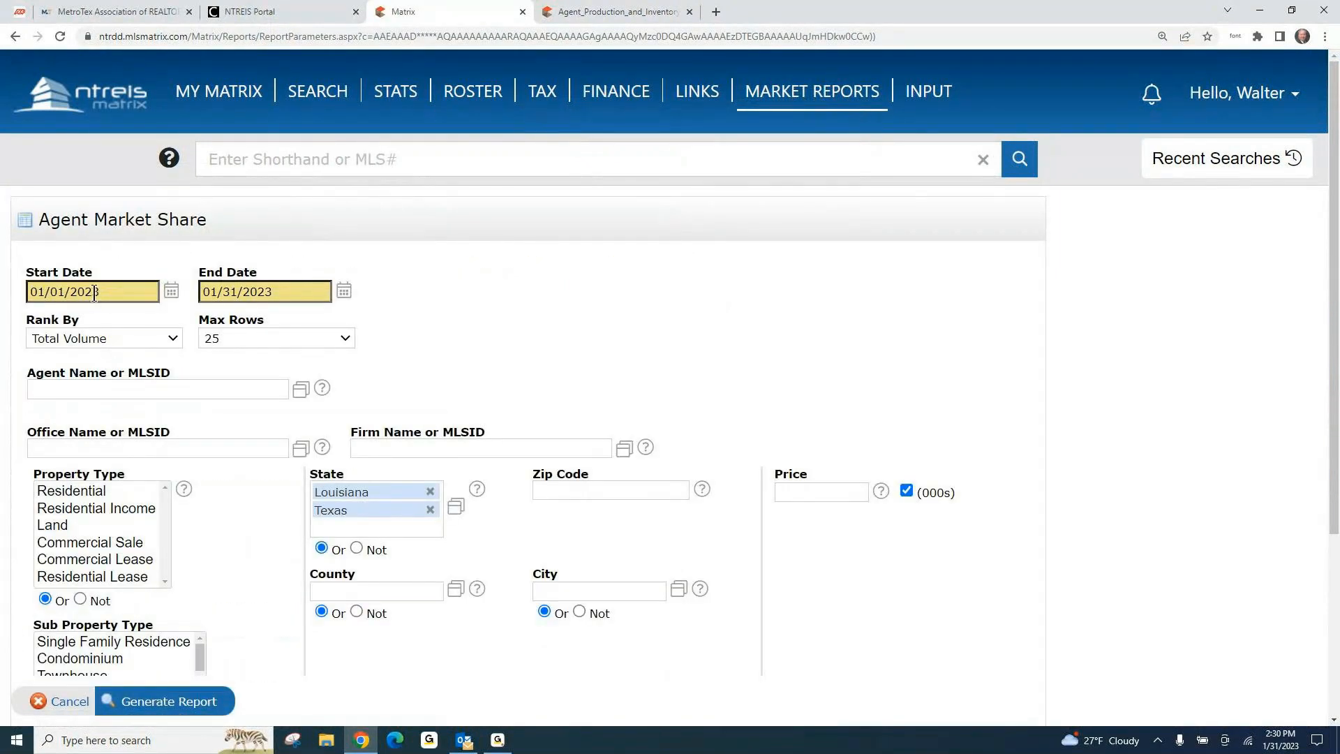
left_click(92, 292)
type("2")
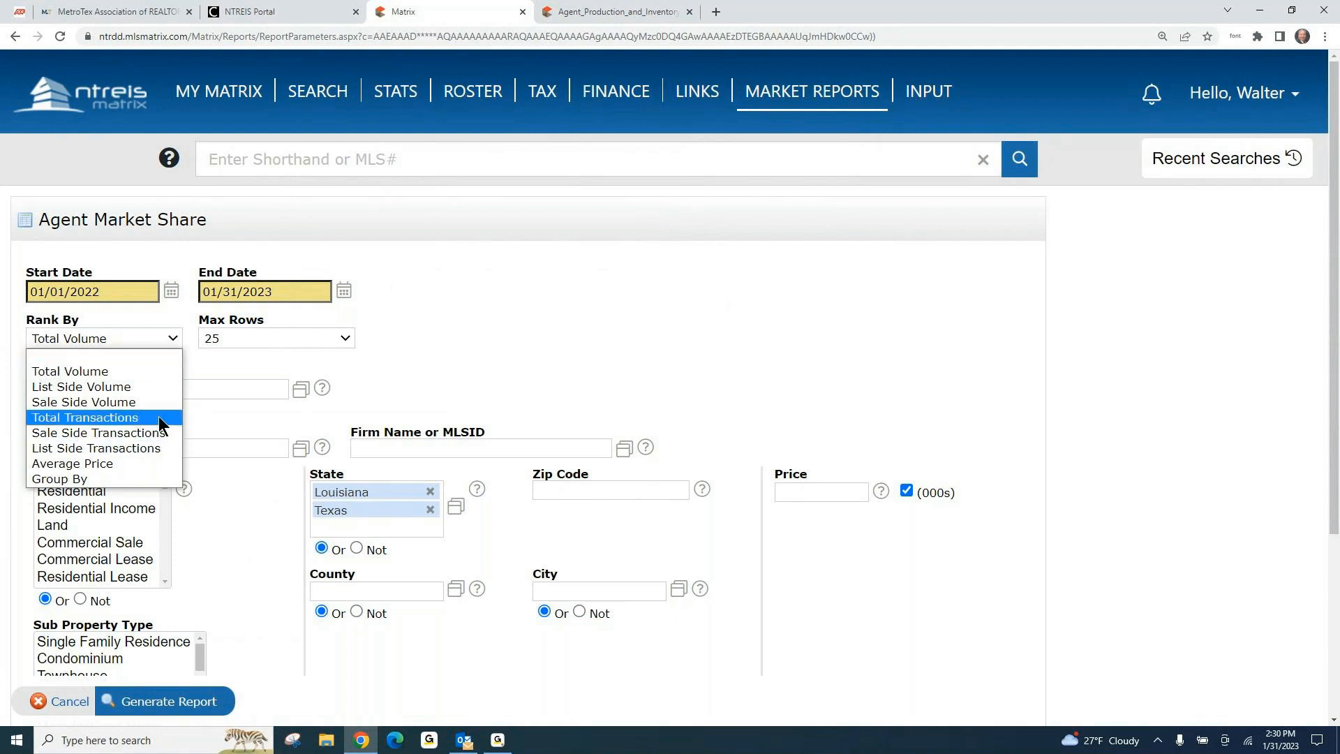
Step: Keep Rank By as Total Volume and remove Louisiana so only Texas remains
left_click(102, 338)
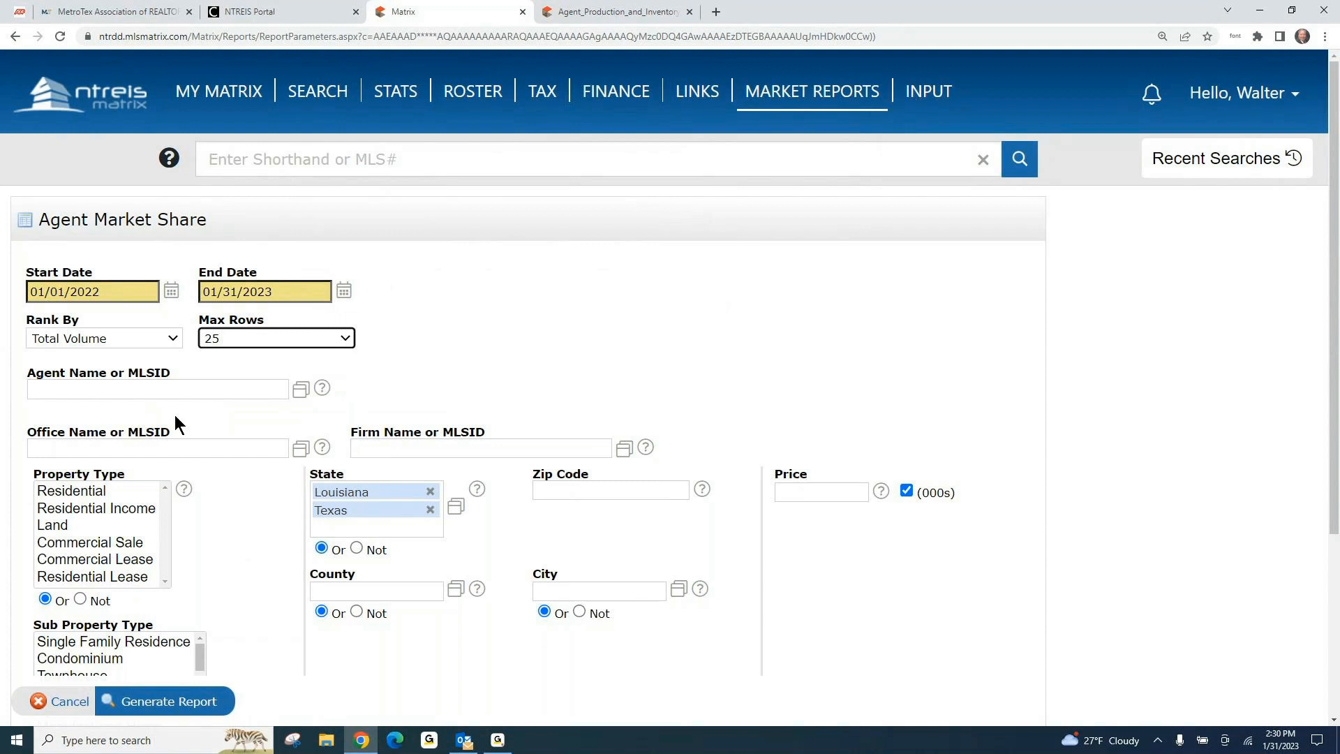
mouse_move(158, 389)
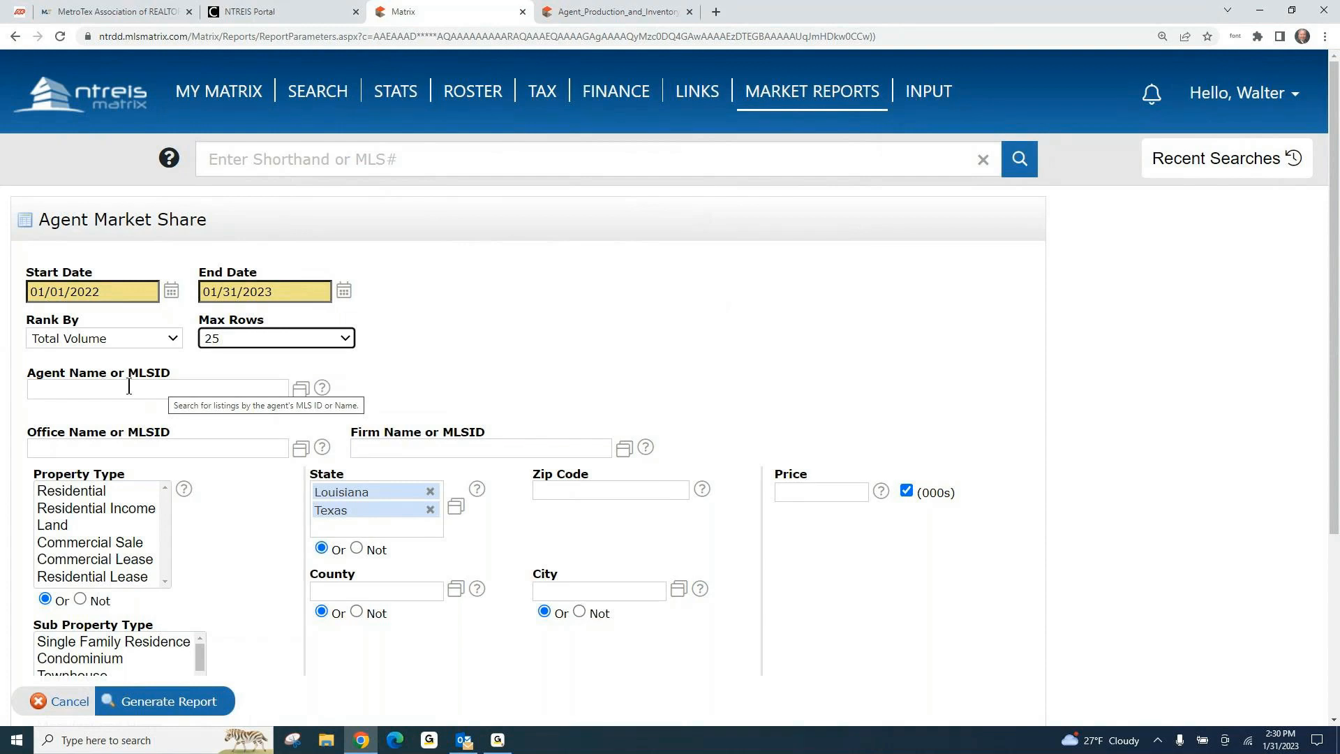
mouse_move(525, 524)
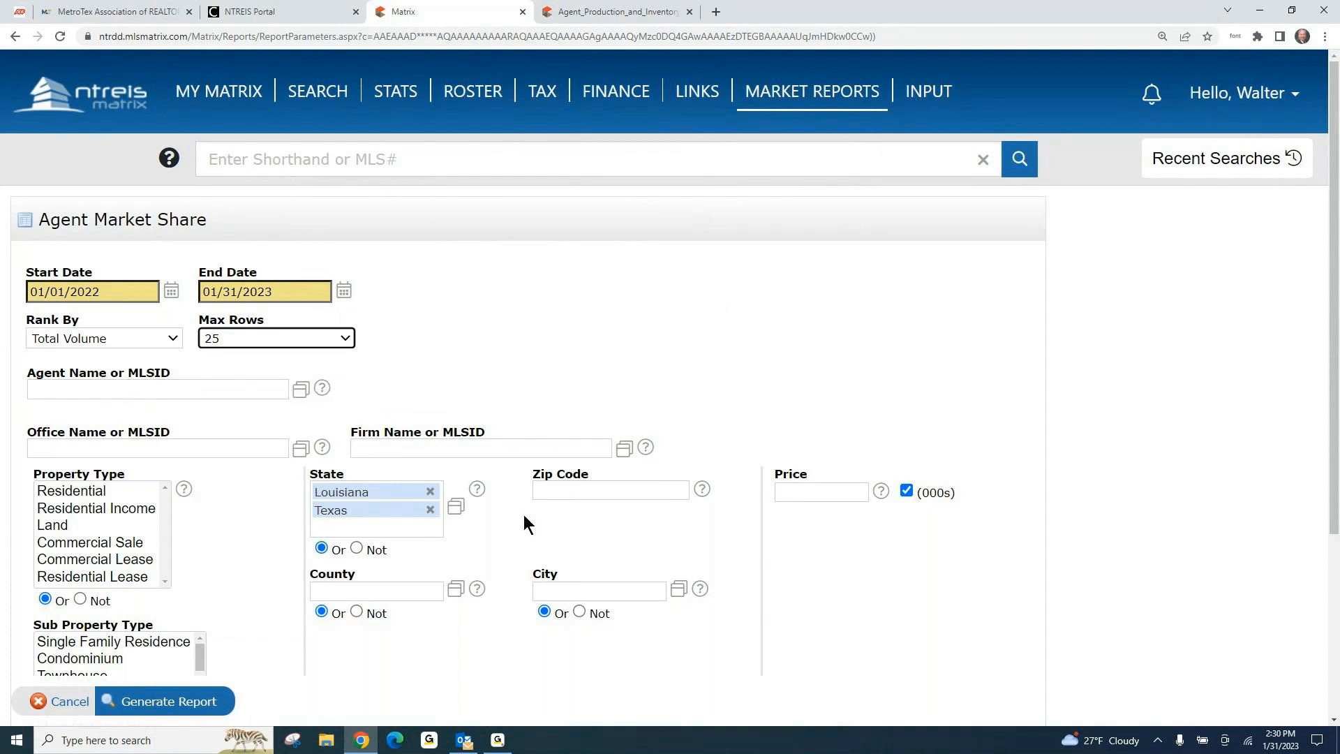
mouse_move(564, 556)
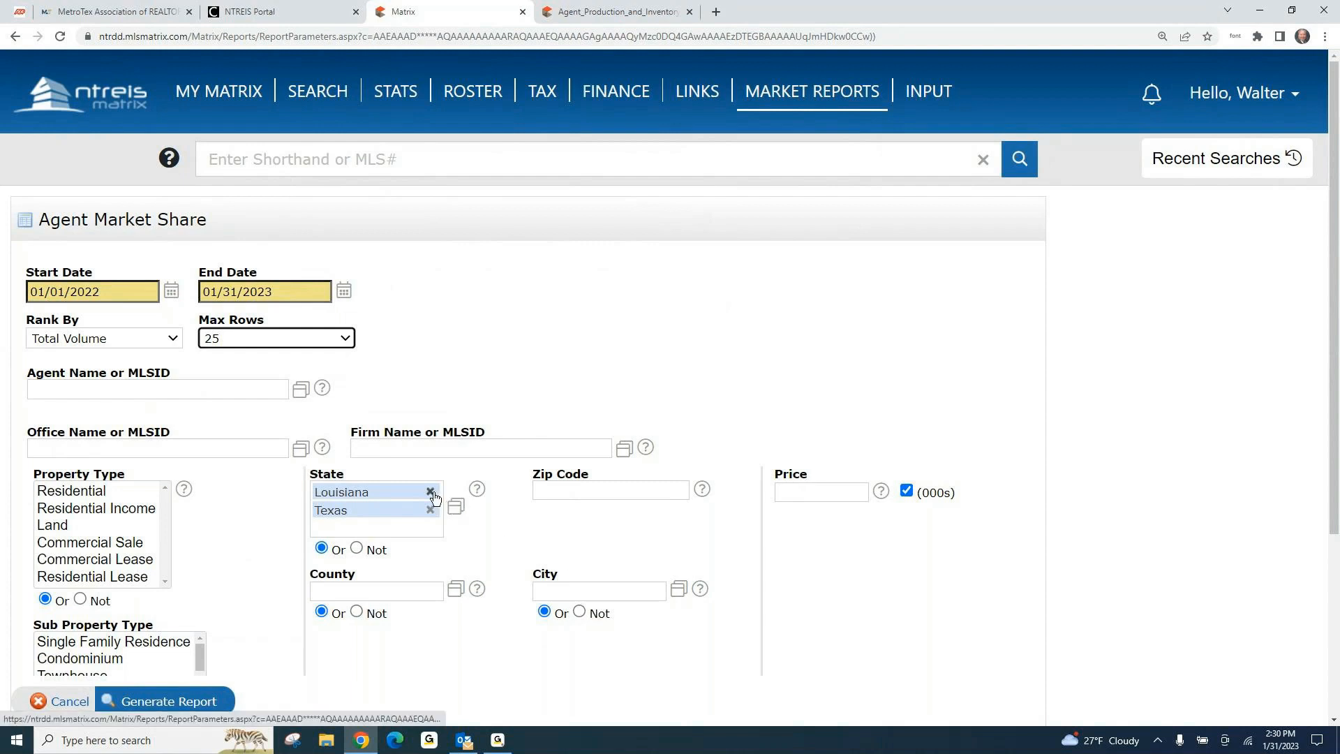
left_click(430, 491)
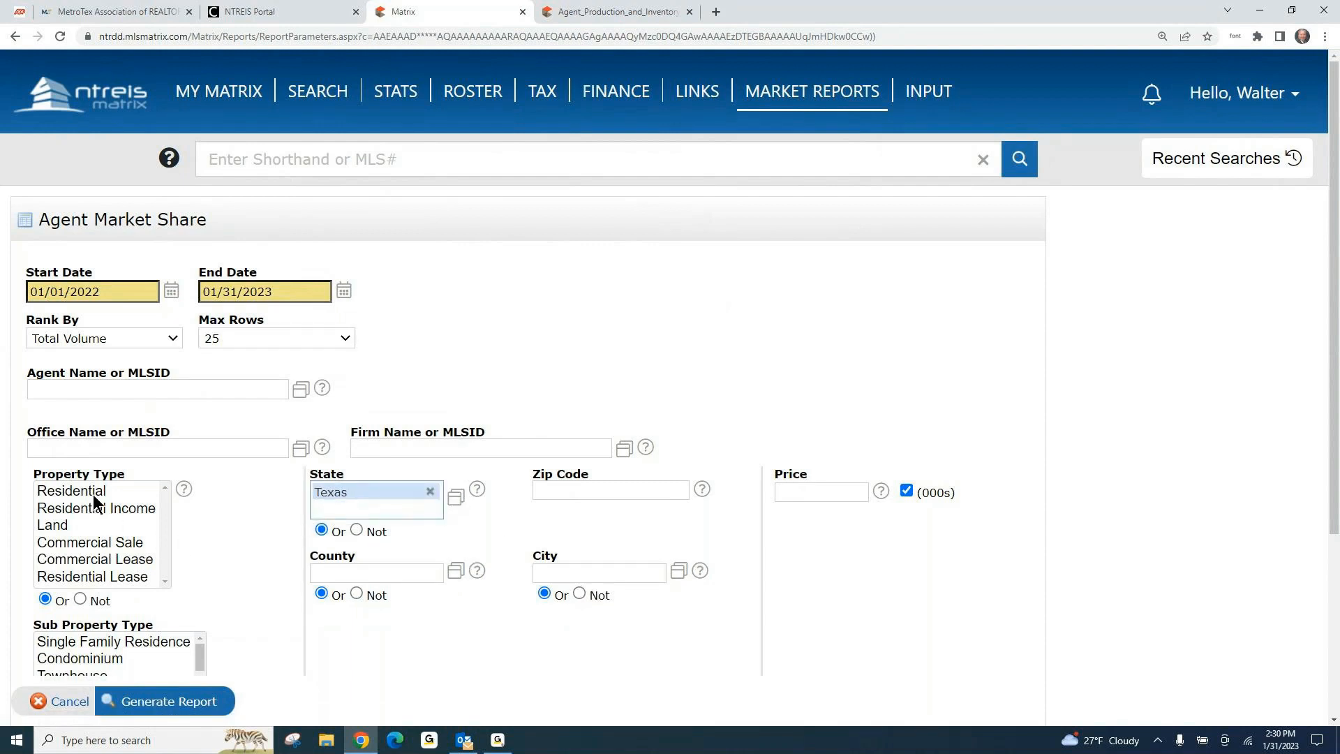
Step: Restrict to Residential in zip 75028 and generate the Agent Market Share report
left_click(72, 490)
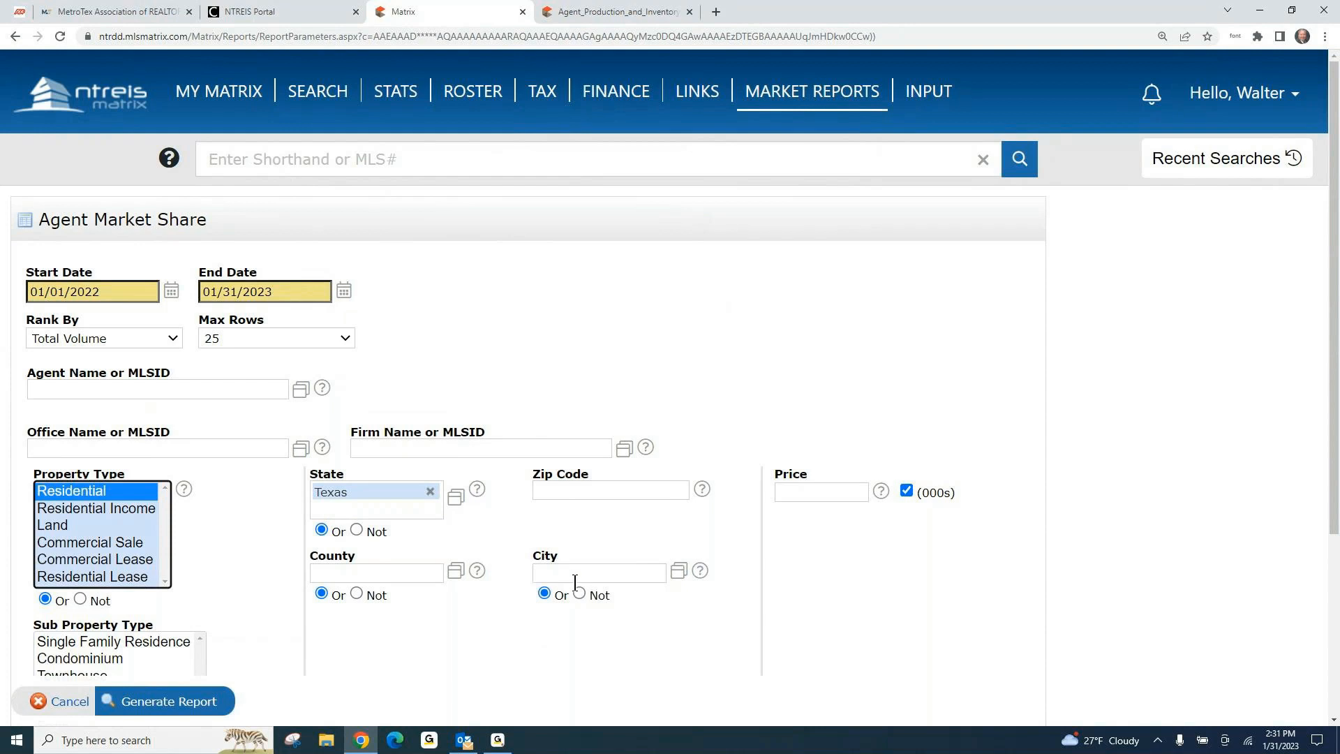
mouse_move(820, 491)
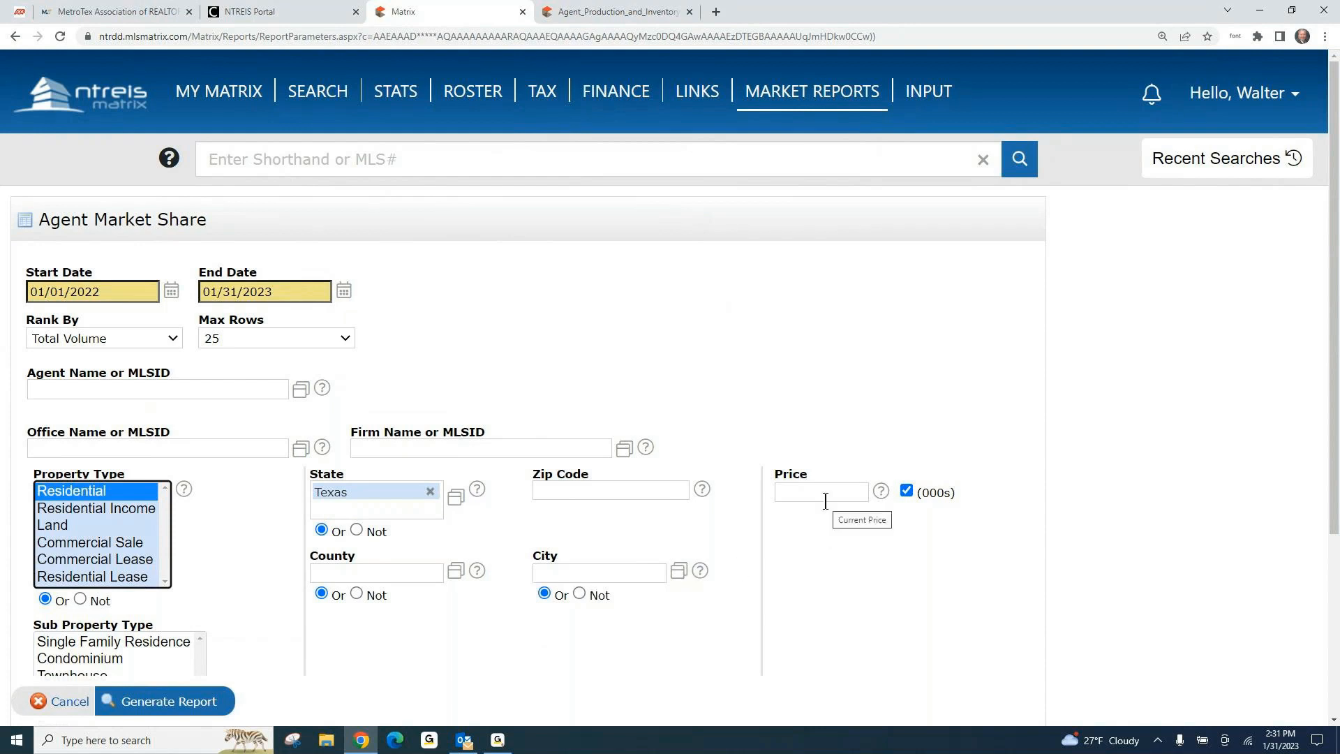
left_click(610, 490)
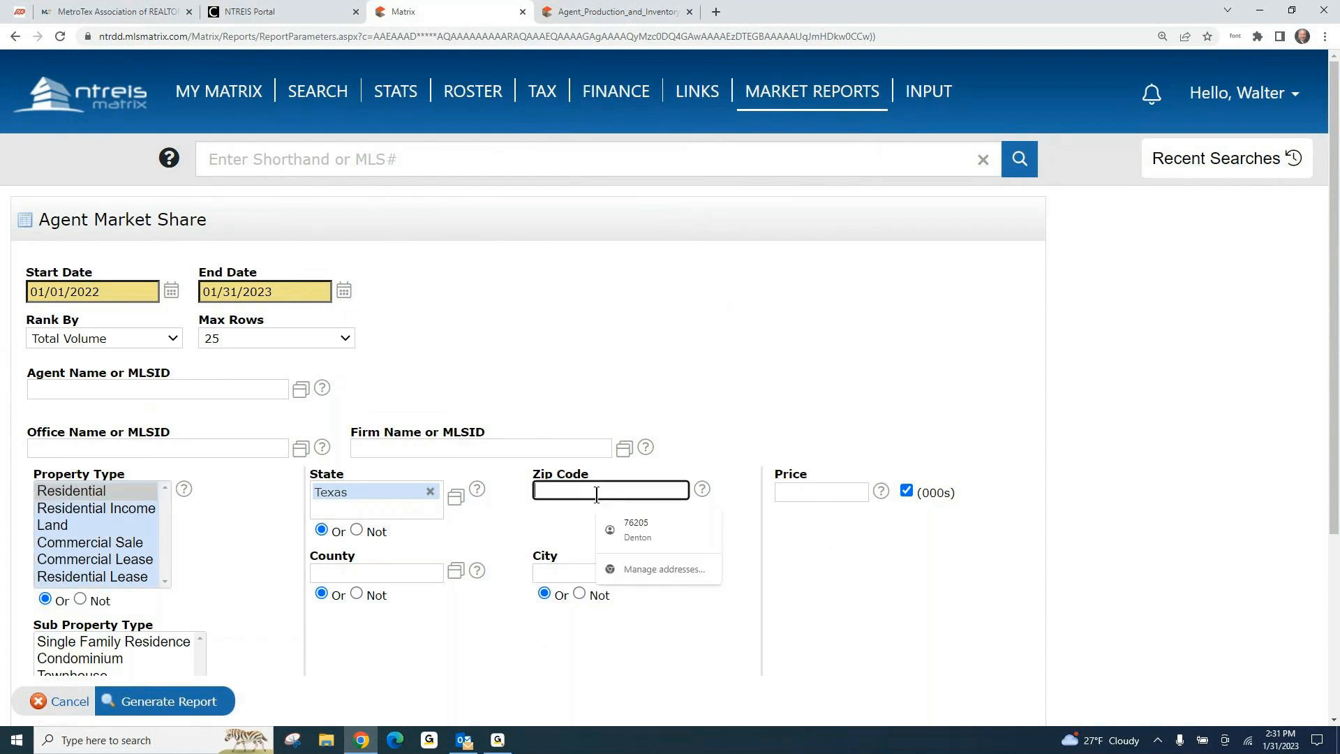
type("75028")
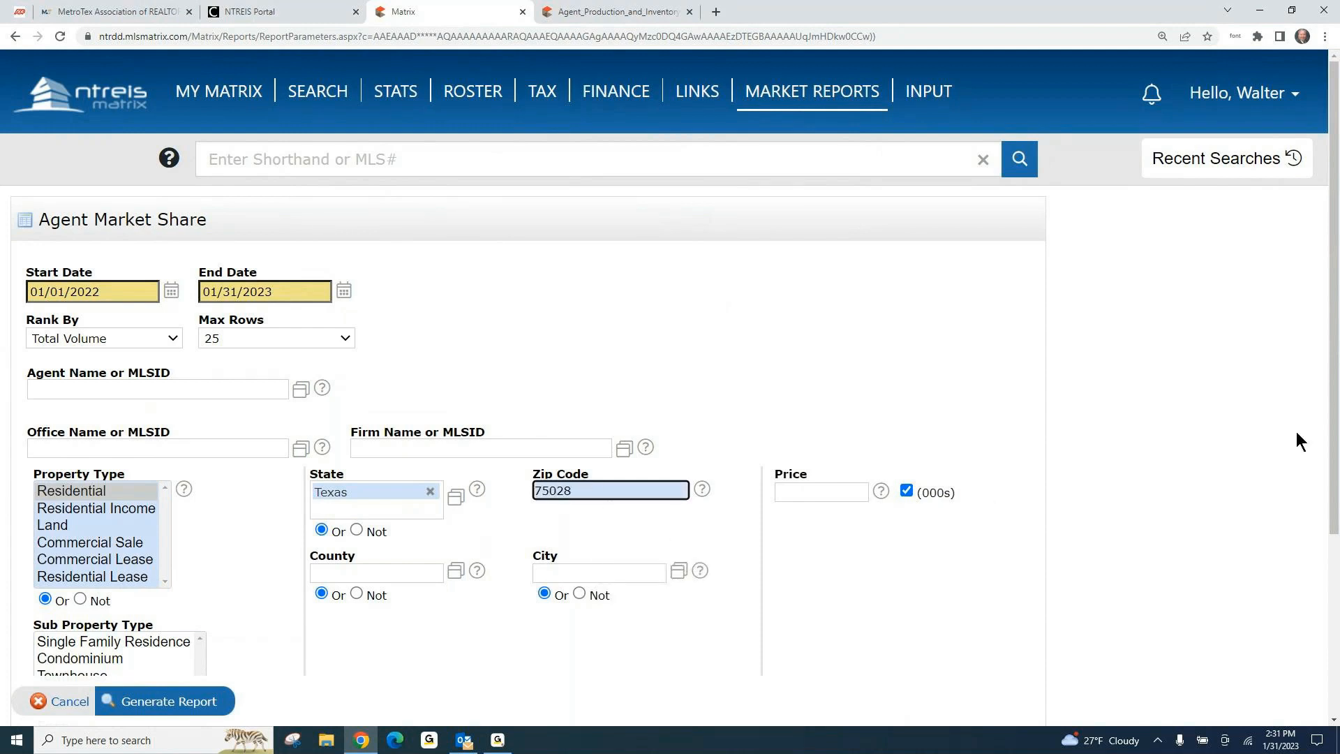
scroll("down", 3)
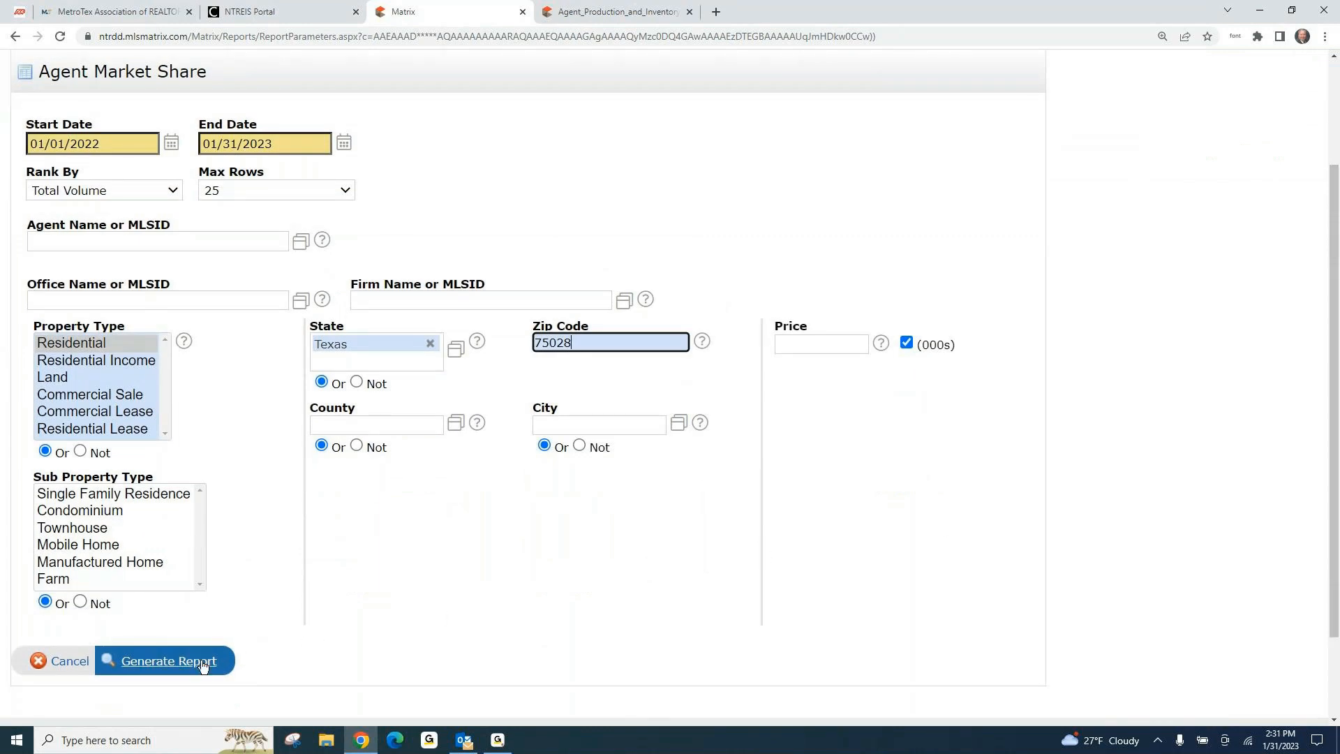
left_click(176, 660)
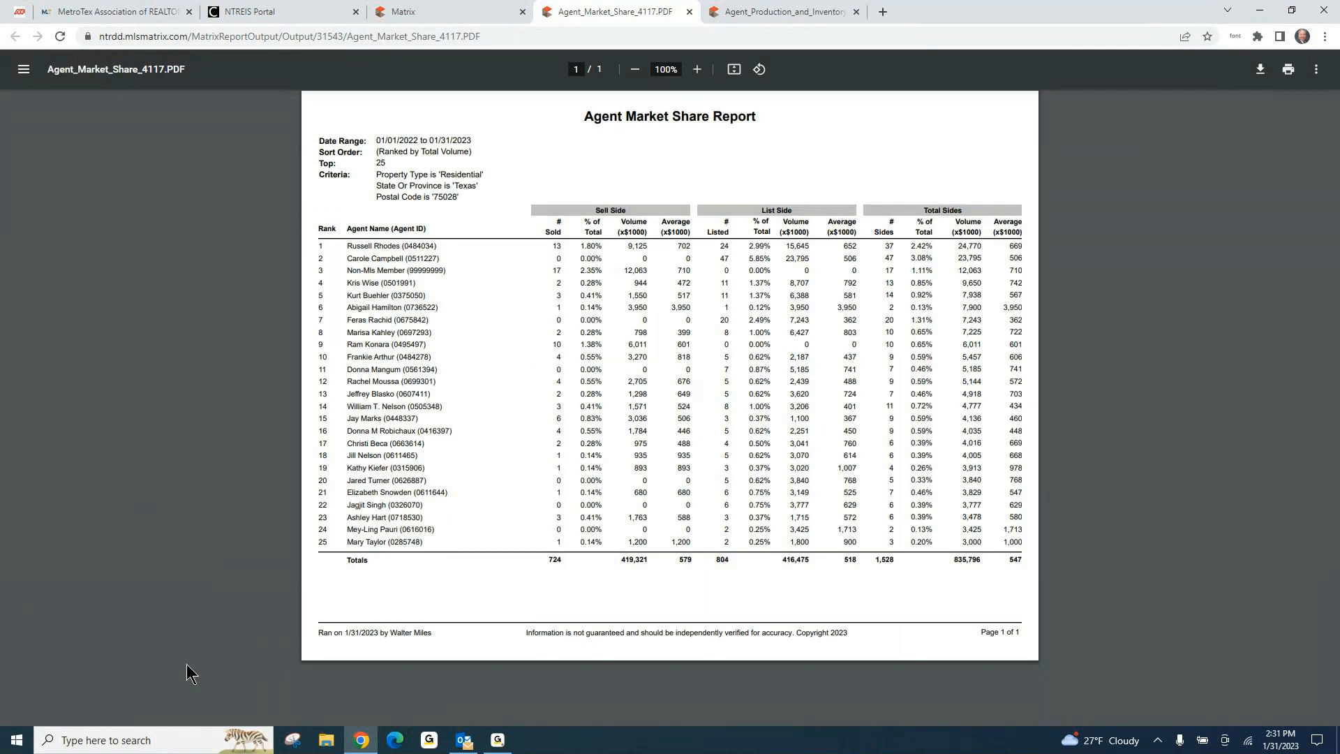
mouse_move(547, 315)
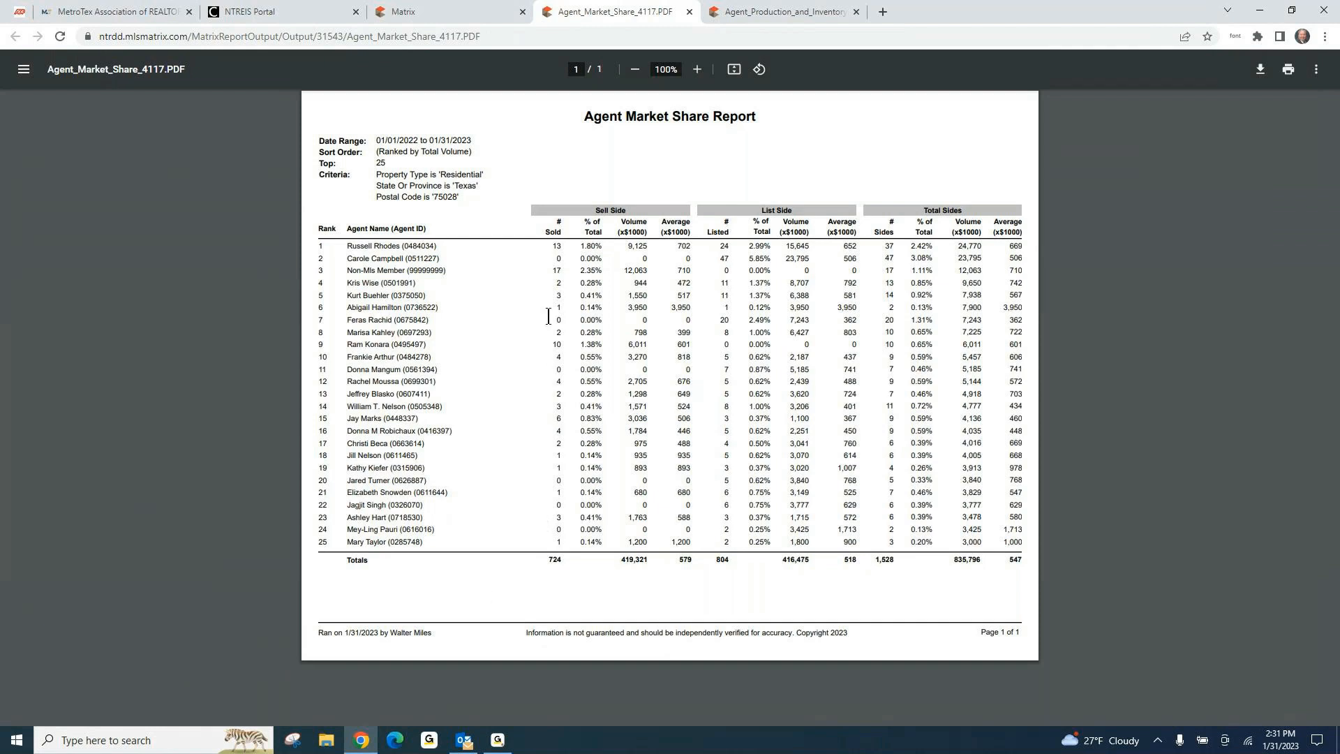
mouse_move(564, 251)
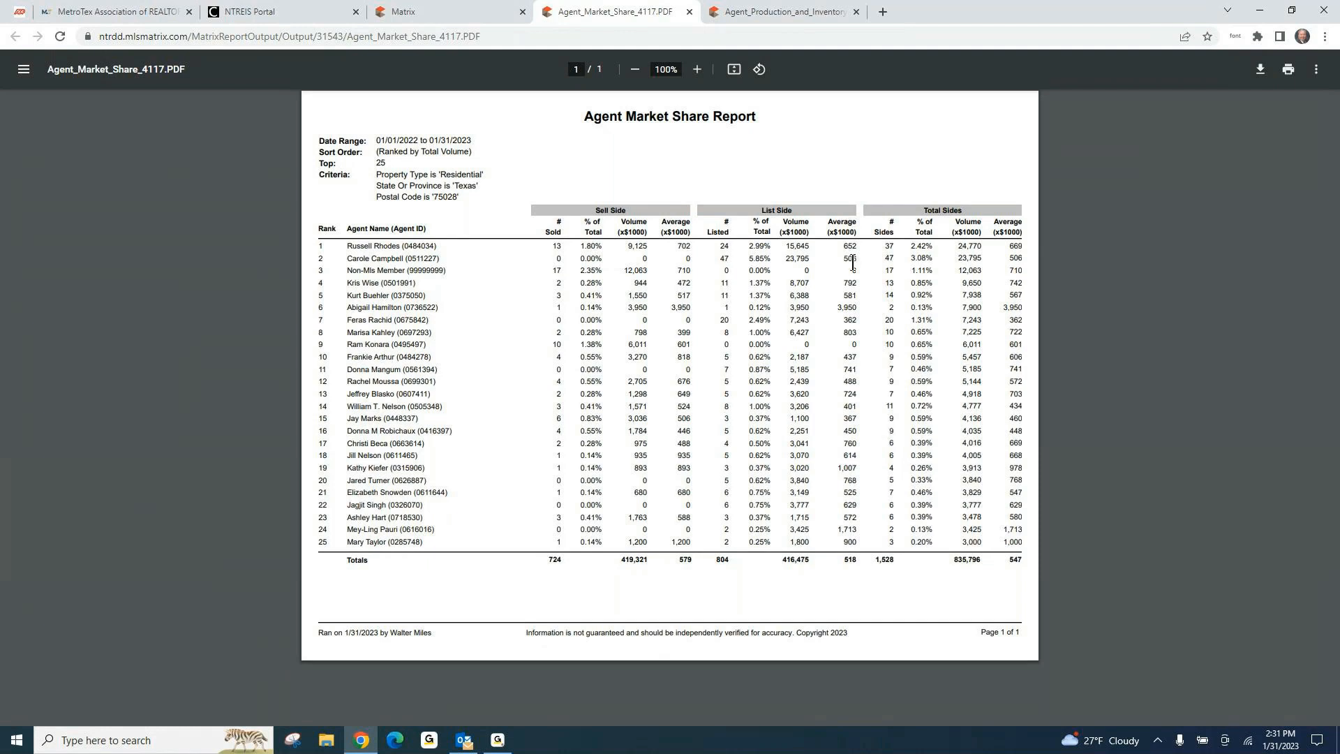
mouse_move(833, 182)
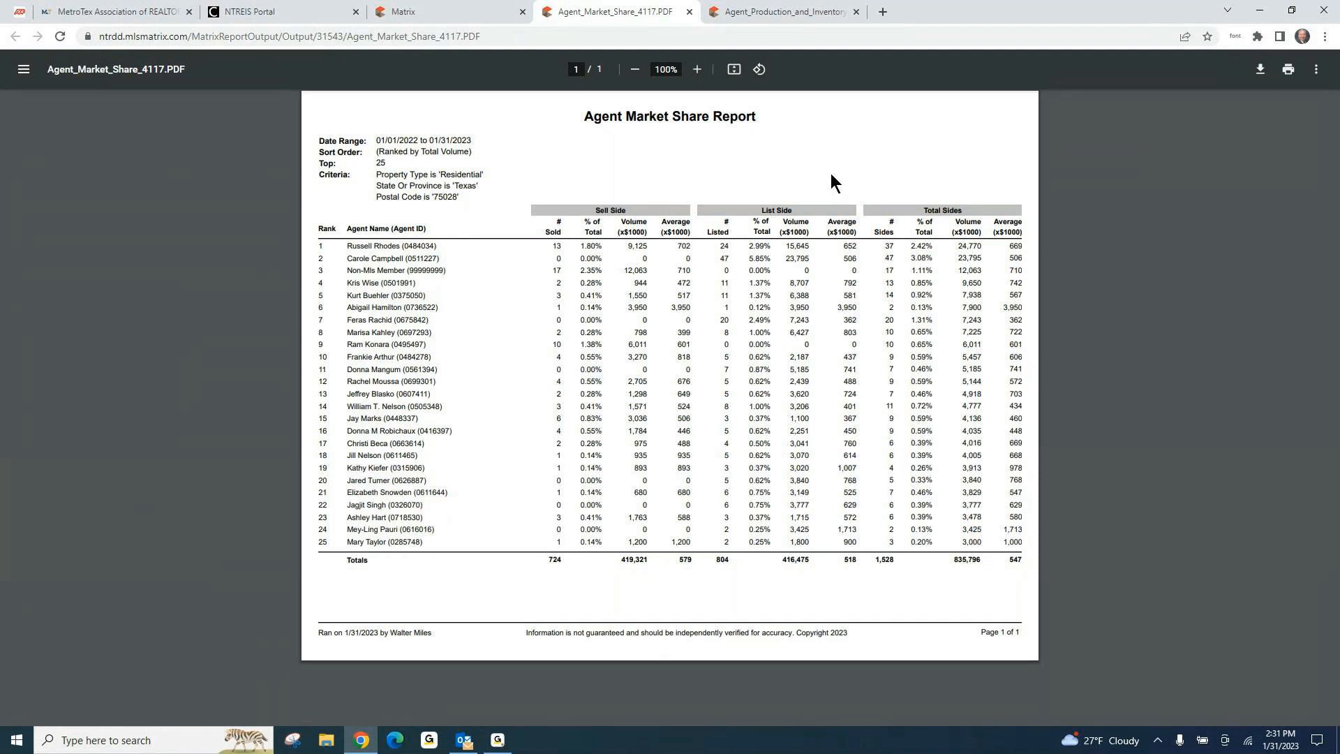
mouse_move(688, 179)
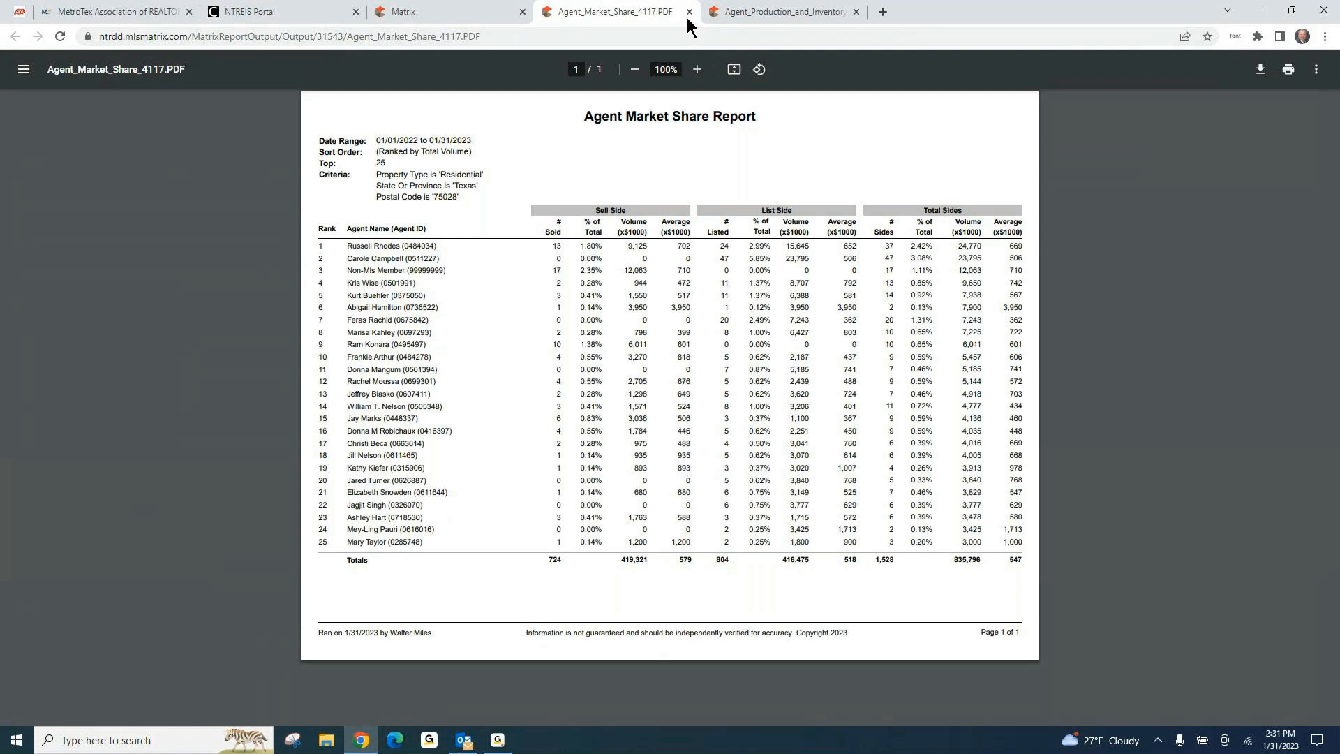
mouse_move(688, 19)
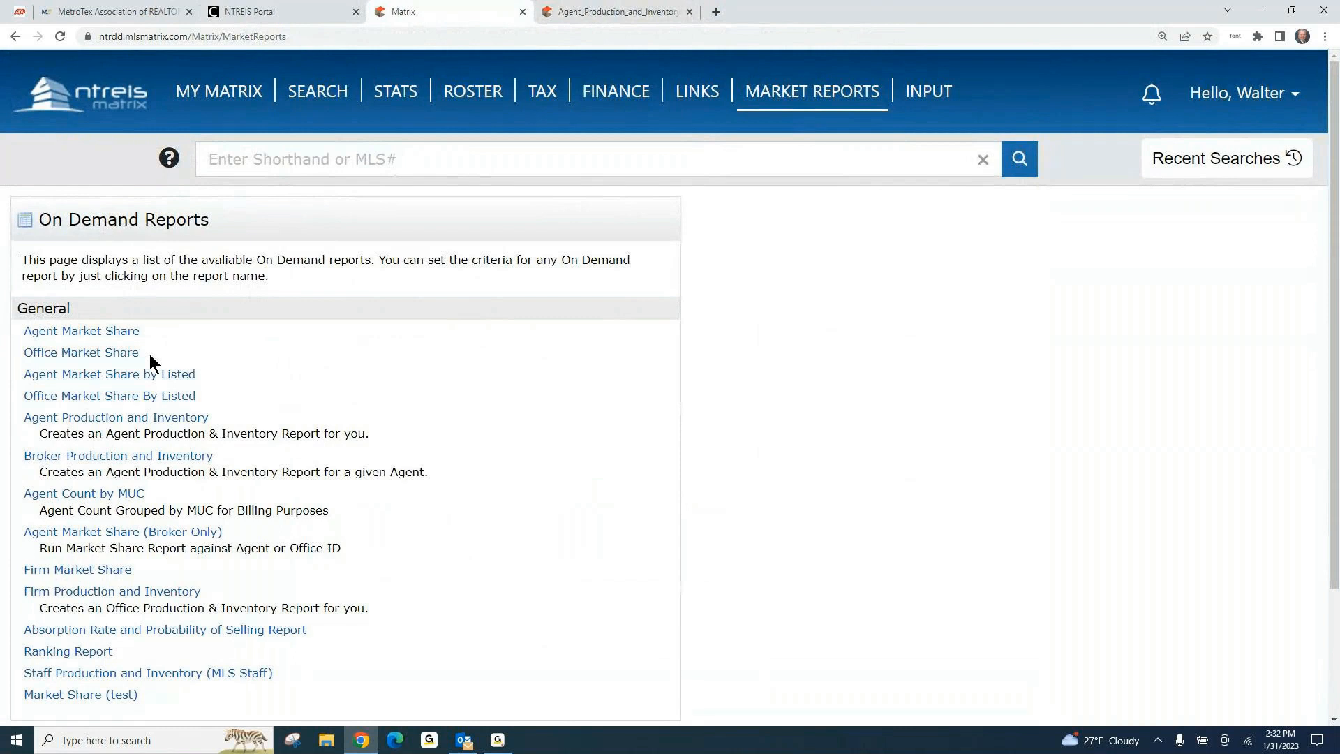
mouse_move(212, 391)
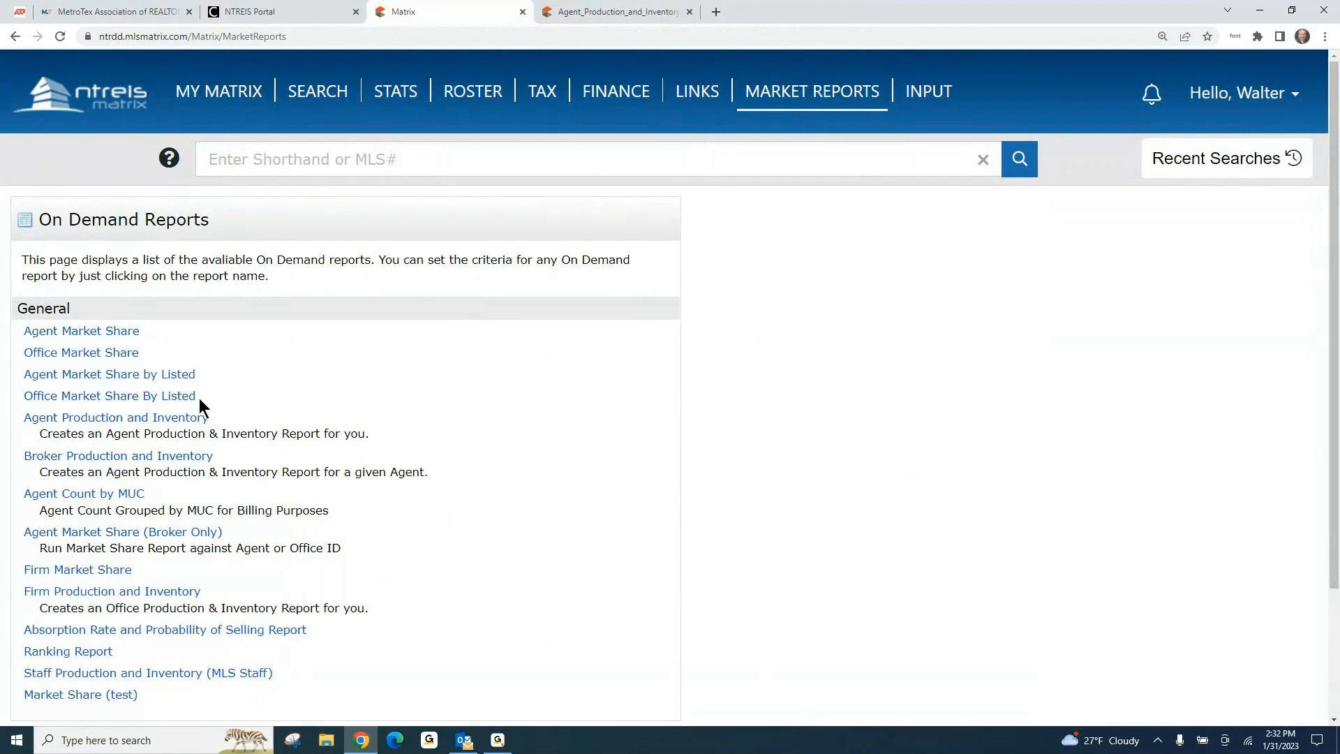
mouse_move(152, 429)
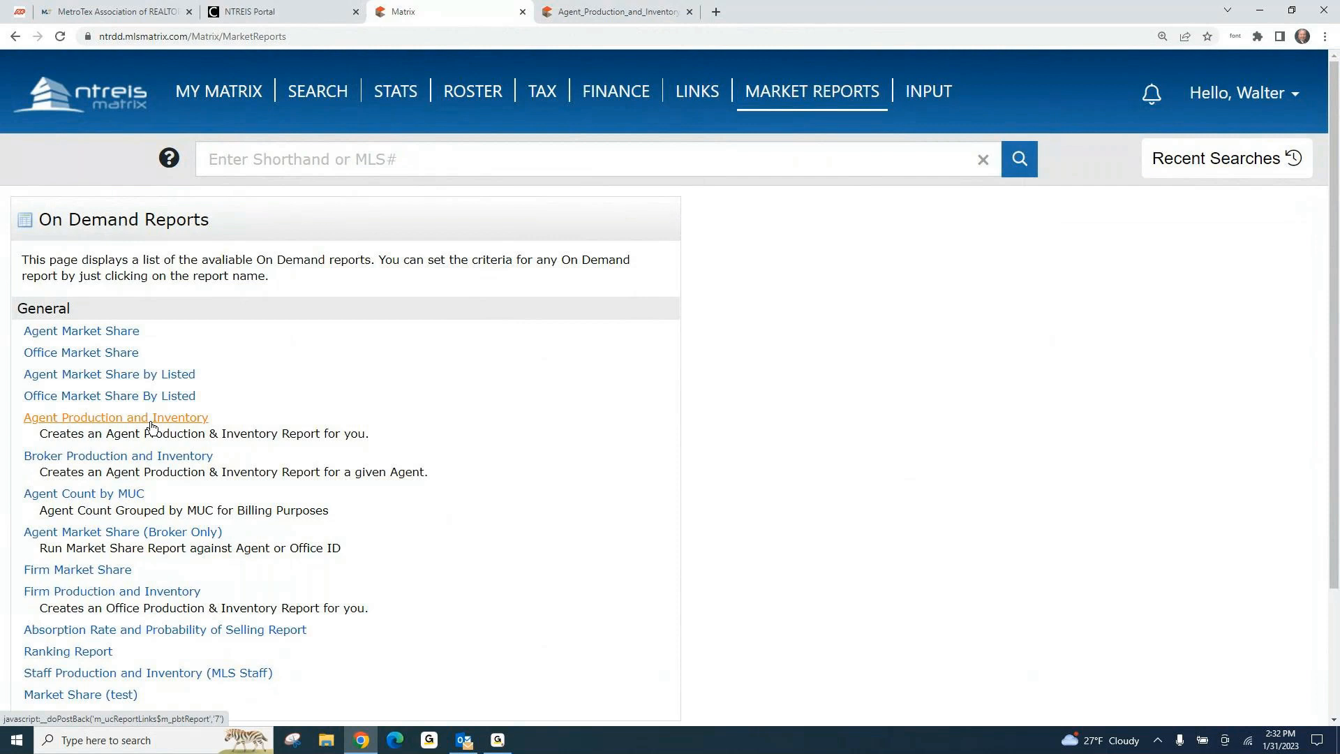
mouse_move(650, 466)
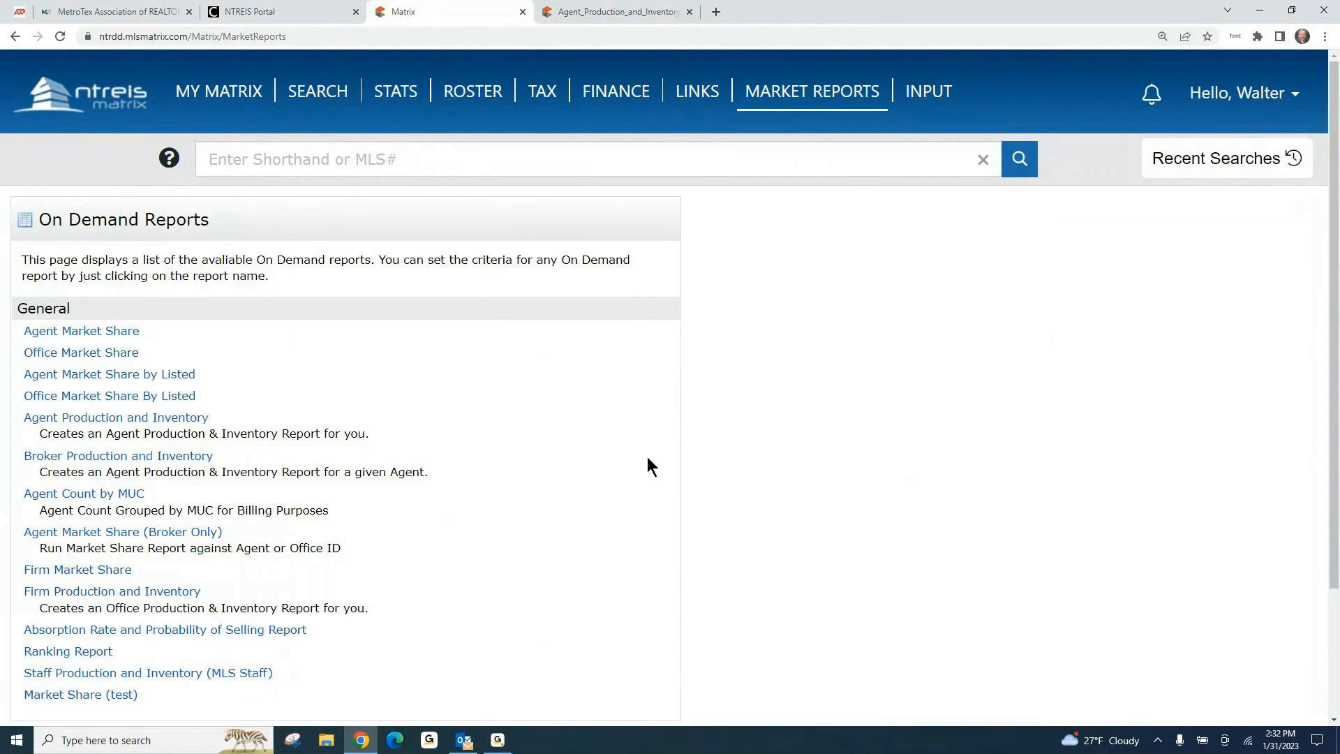
mouse_move(978, 612)
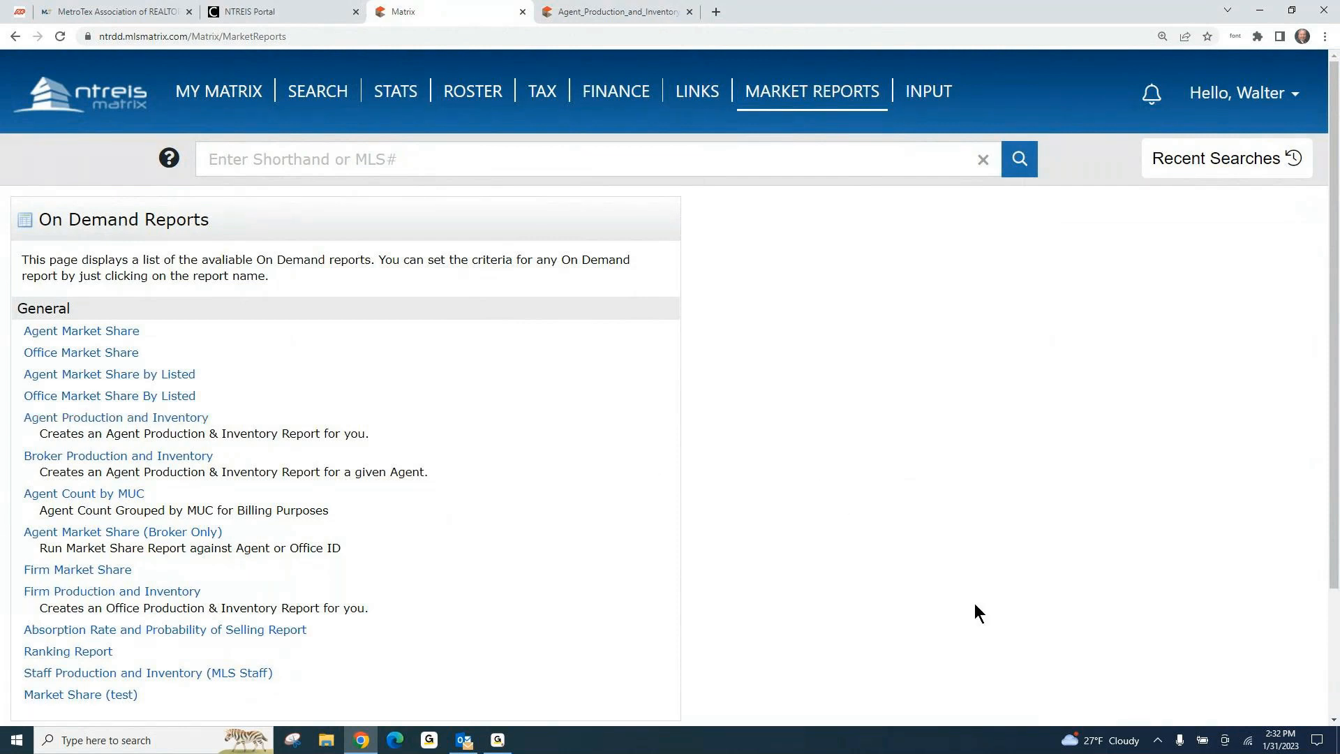